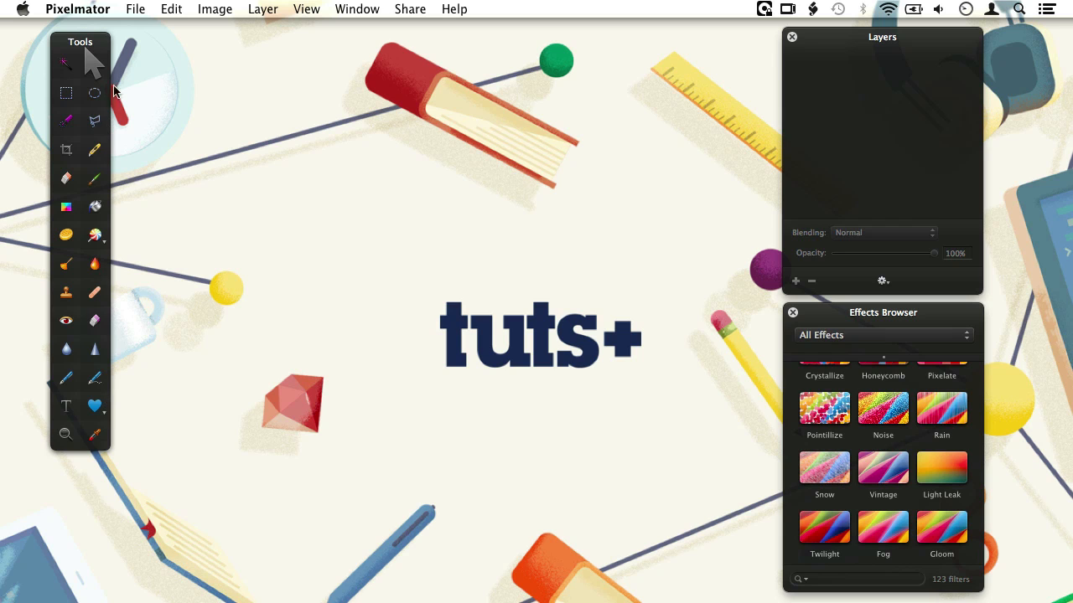
# Create a new blank 600 × 600 pixel image via File > New.
pyautogui.click(138, 10)
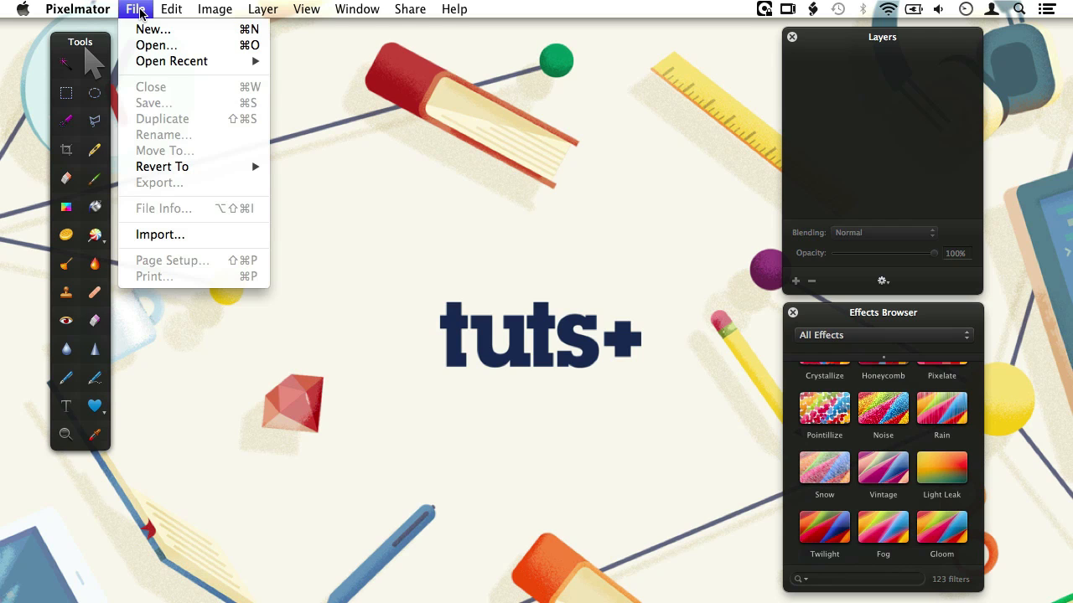
pyautogui.click(151, 30)
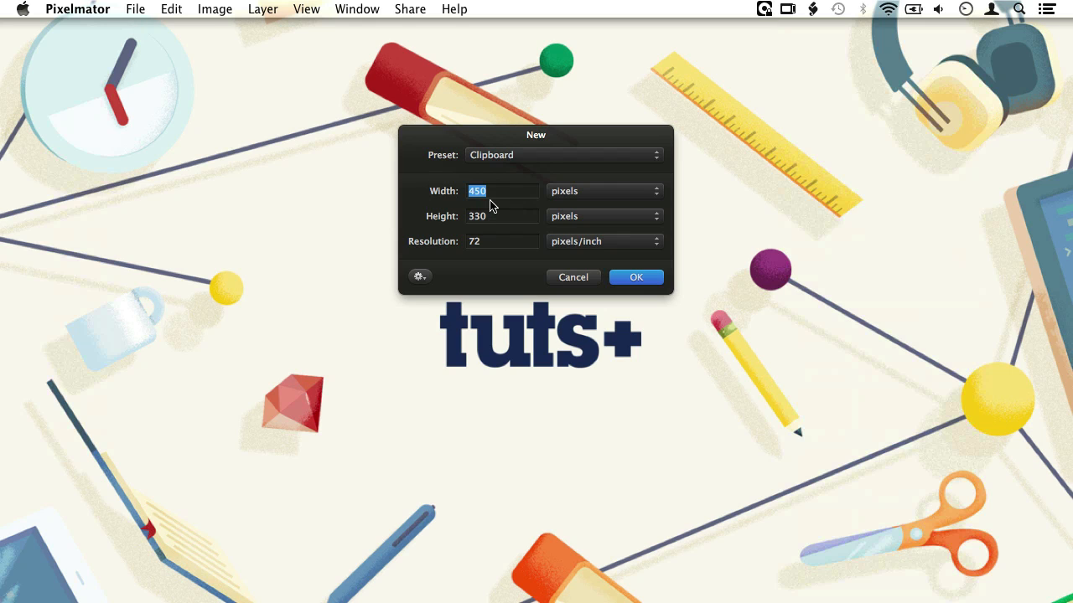
pyautogui.write('600')
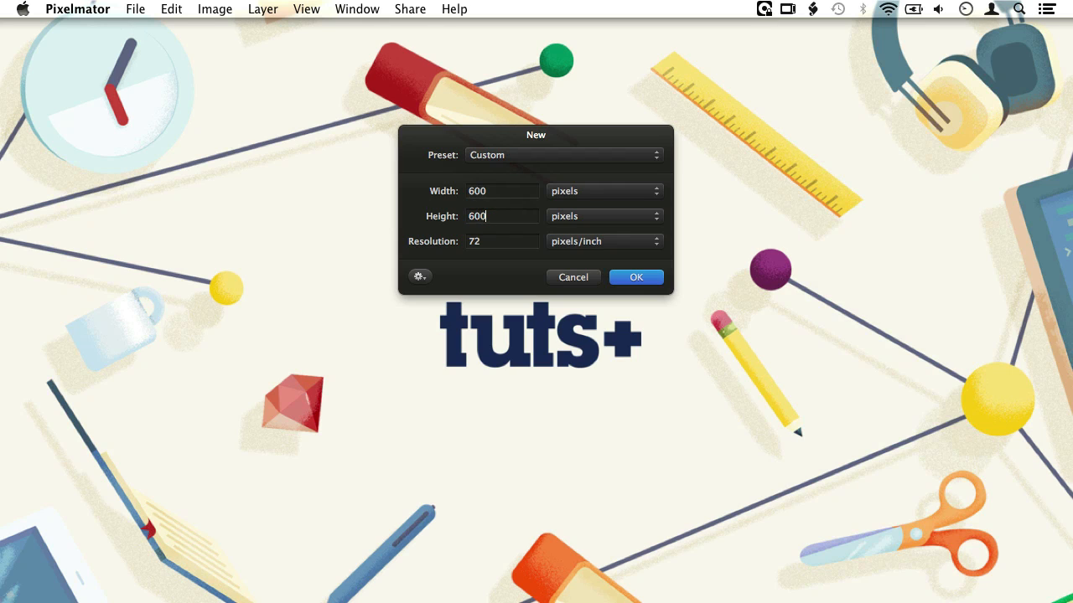
pyautogui.click(635, 277)
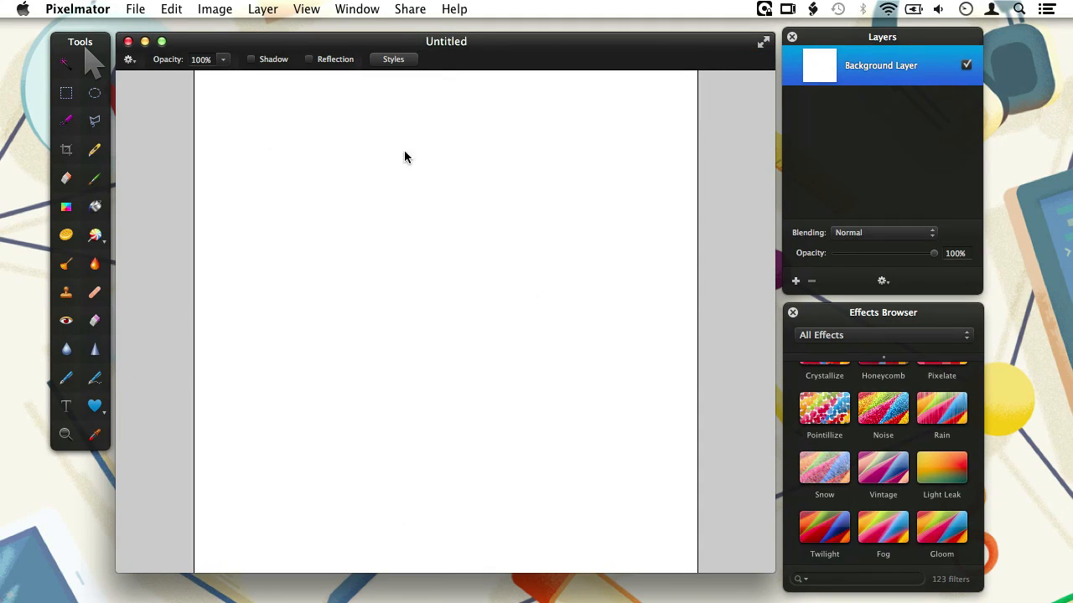
pyautogui.moveTo(81, 388)
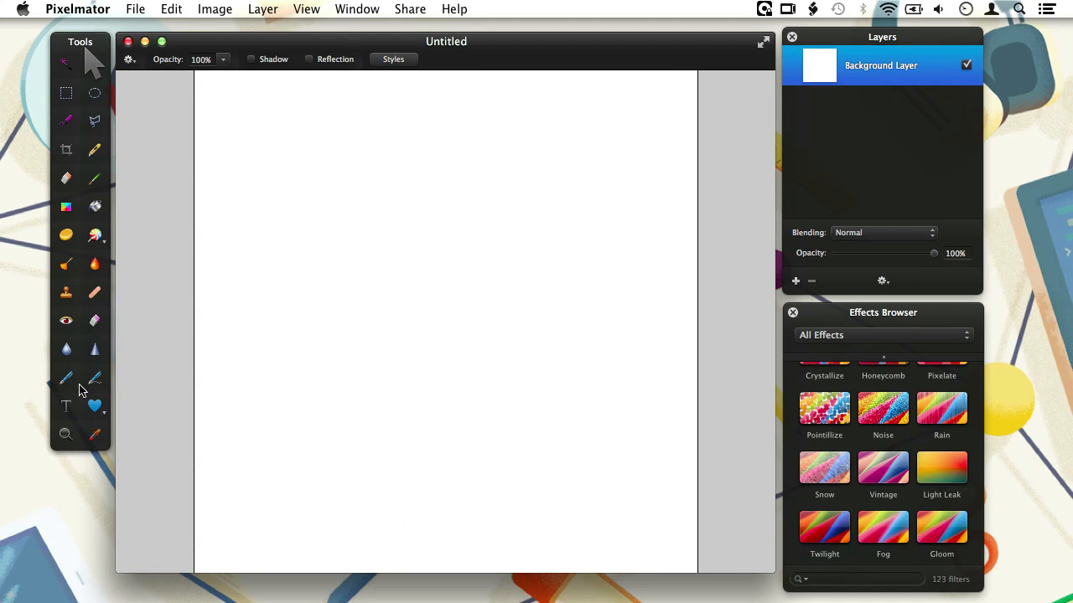
pyautogui.moveTo(67, 378)
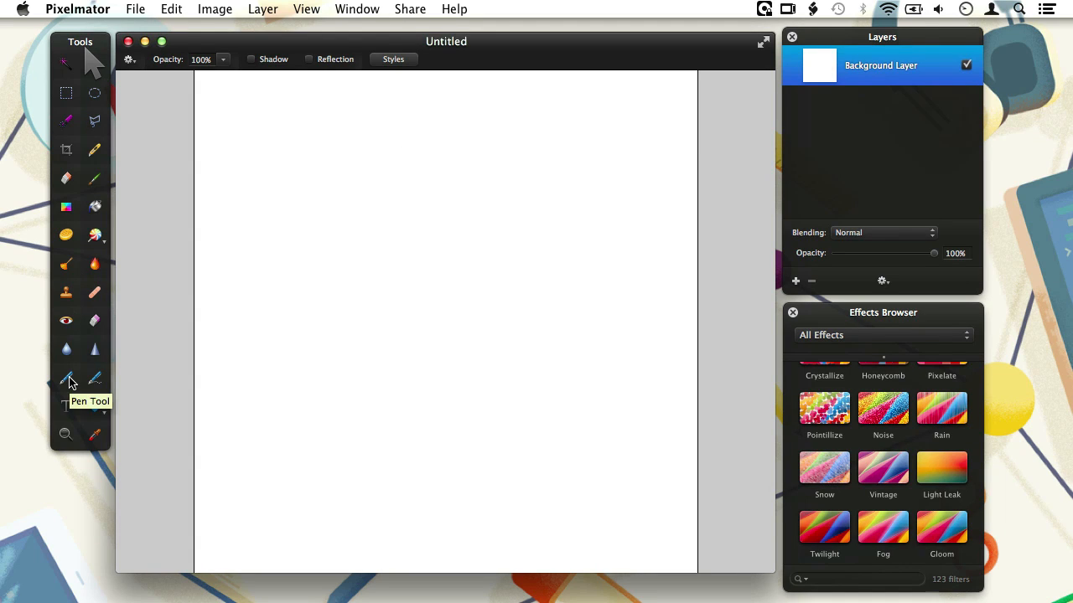
# Activate the Pen Tool and show a grid over the blank canvas.
pyautogui.click(65, 375)
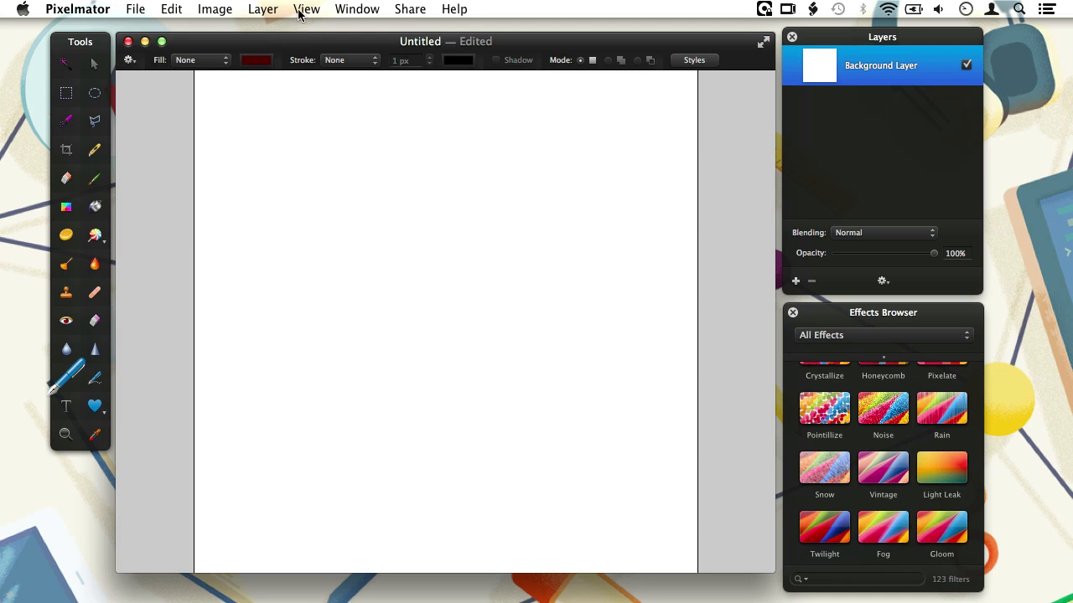
pyautogui.click(306, 10)
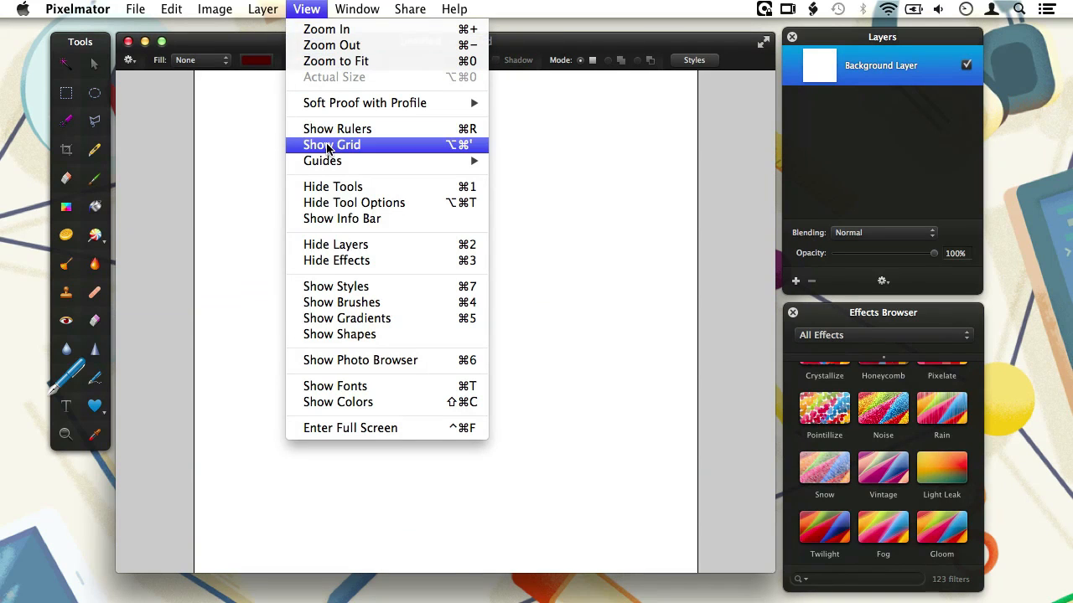
pyautogui.click(331, 144)
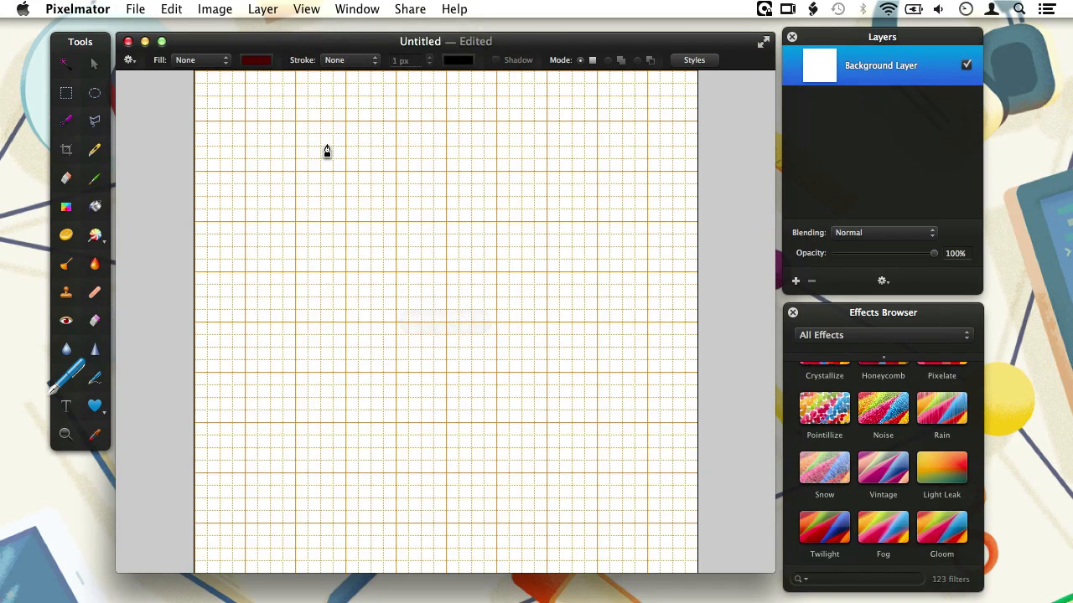
pyautogui.moveTo(278, 313)
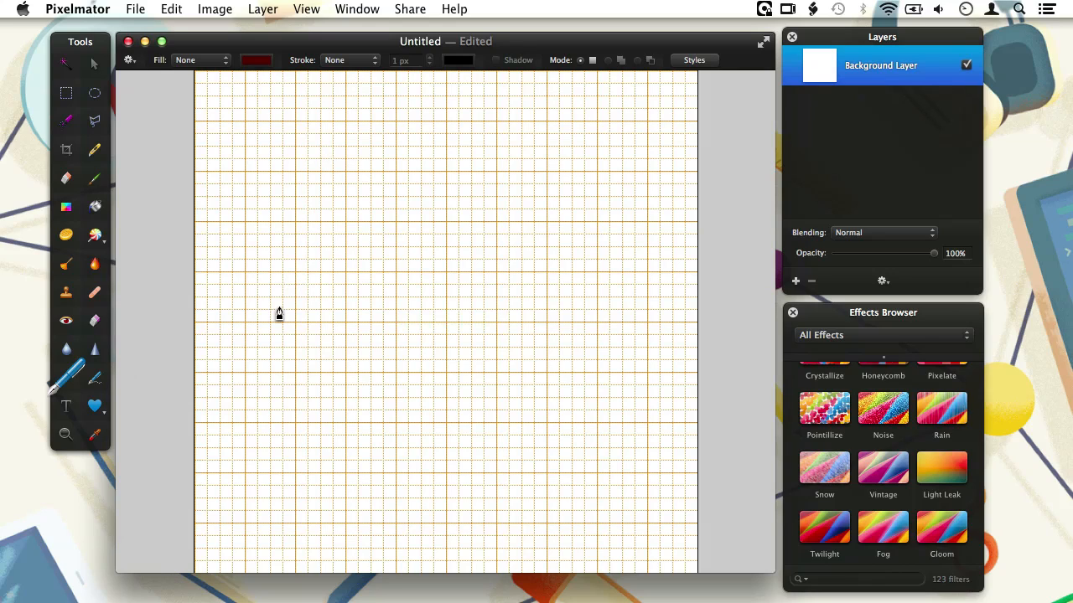
pyautogui.moveTo(245, 330)
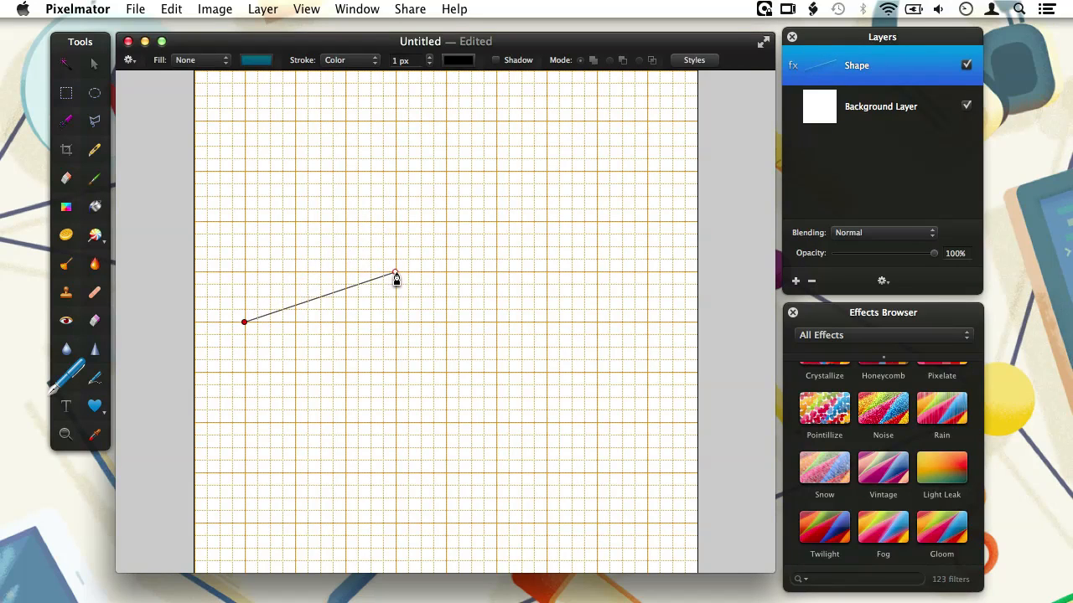
# Draw a closed four-pointed star by placing points on the grid and closing at the start.
pyautogui.click(442, 122)
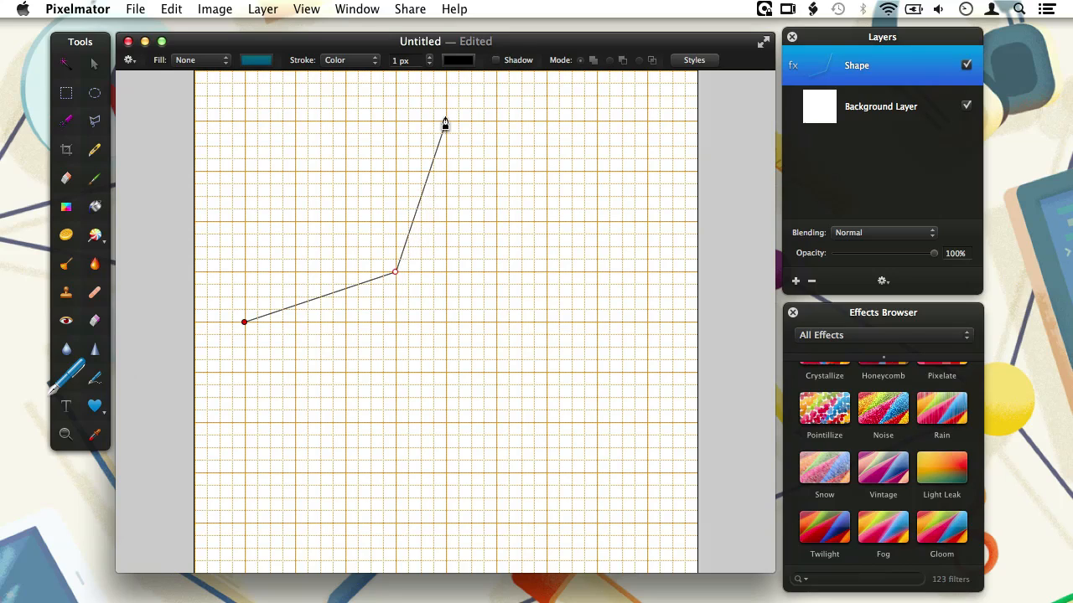
pyautogui.click(496, 274)
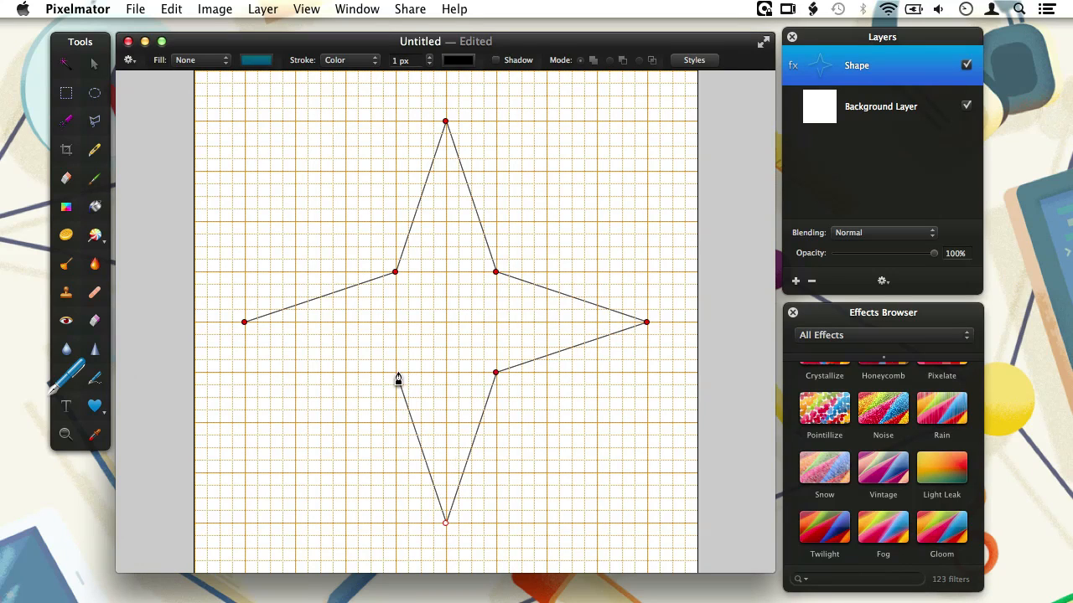
pyautogui.moveTo(245, 327)
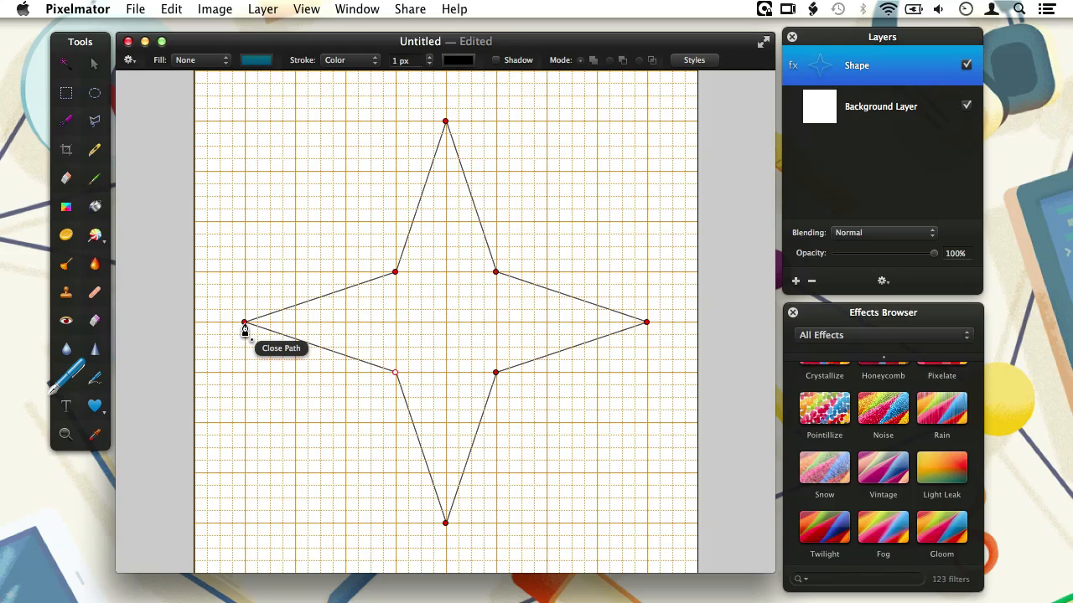
pyautogui.click(245, 324)
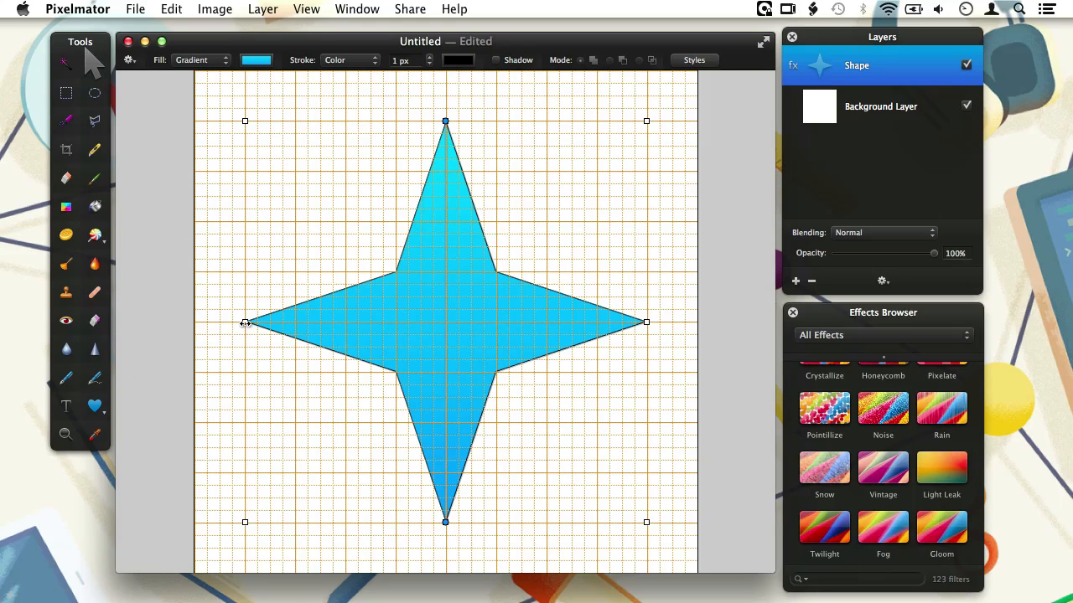
pyautogui.moveTo(248, 319)
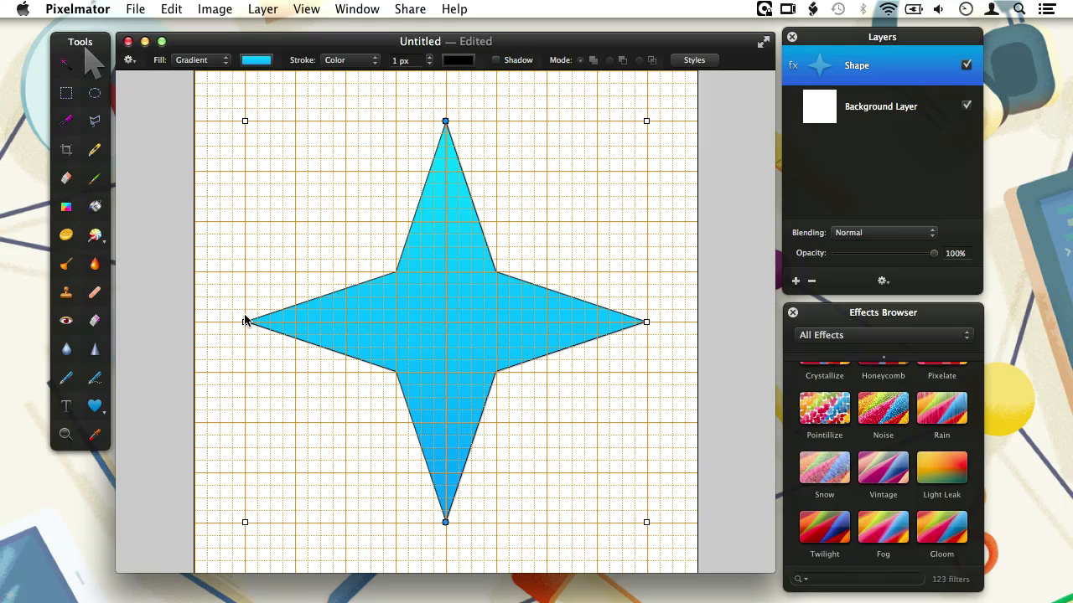
pyautogui.moveTo(226, 61)
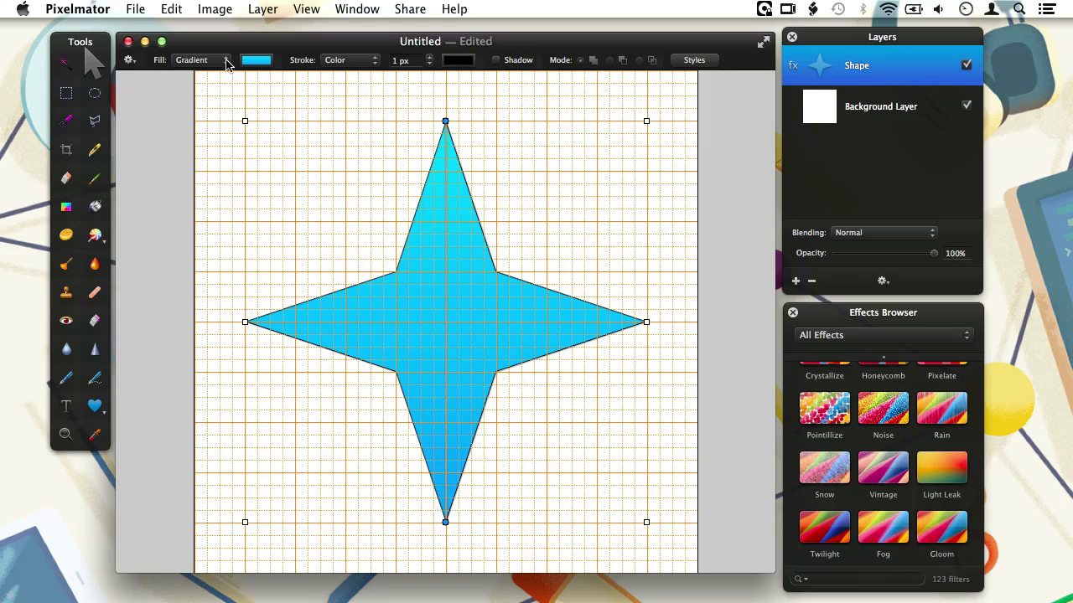
pyautogui.moveTo(226, 64)
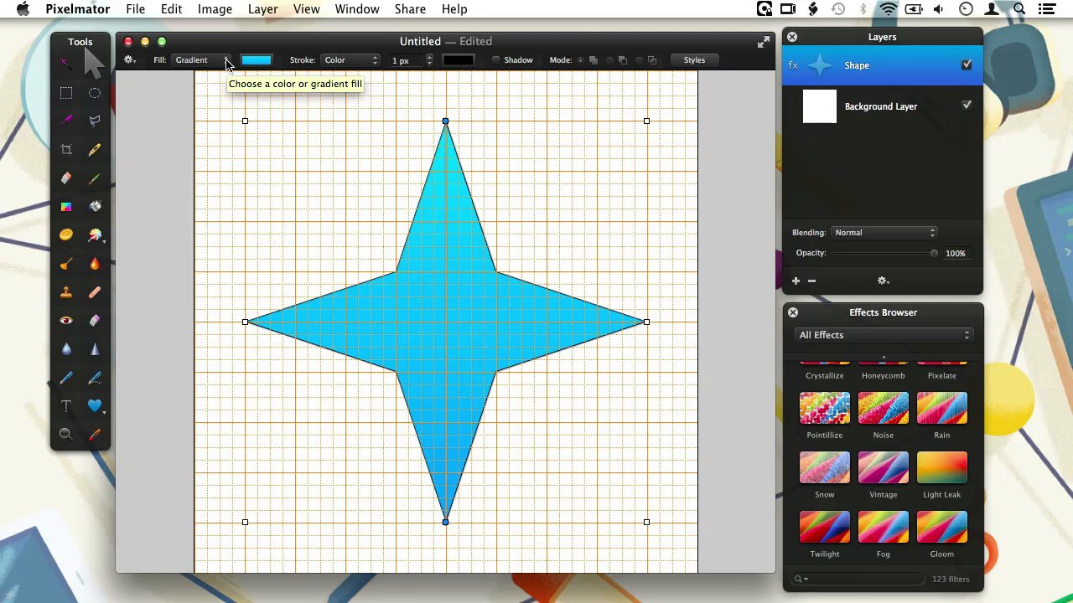
# Change the star's fill from the blue gradient to a solid red colour.
pyautogui.click(221, 61)
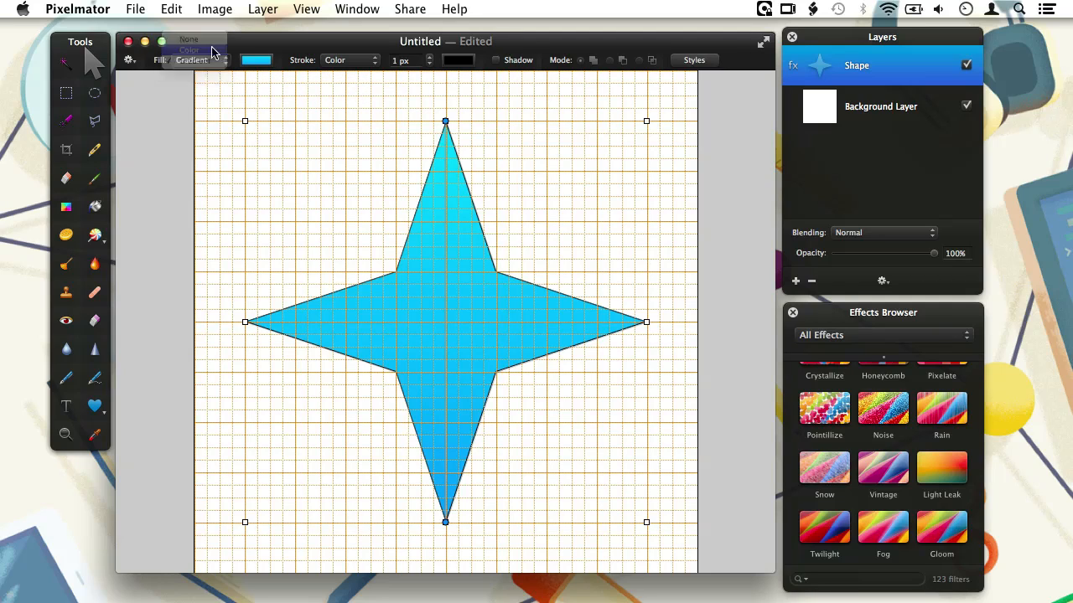
pyautogui.click(254, 61)
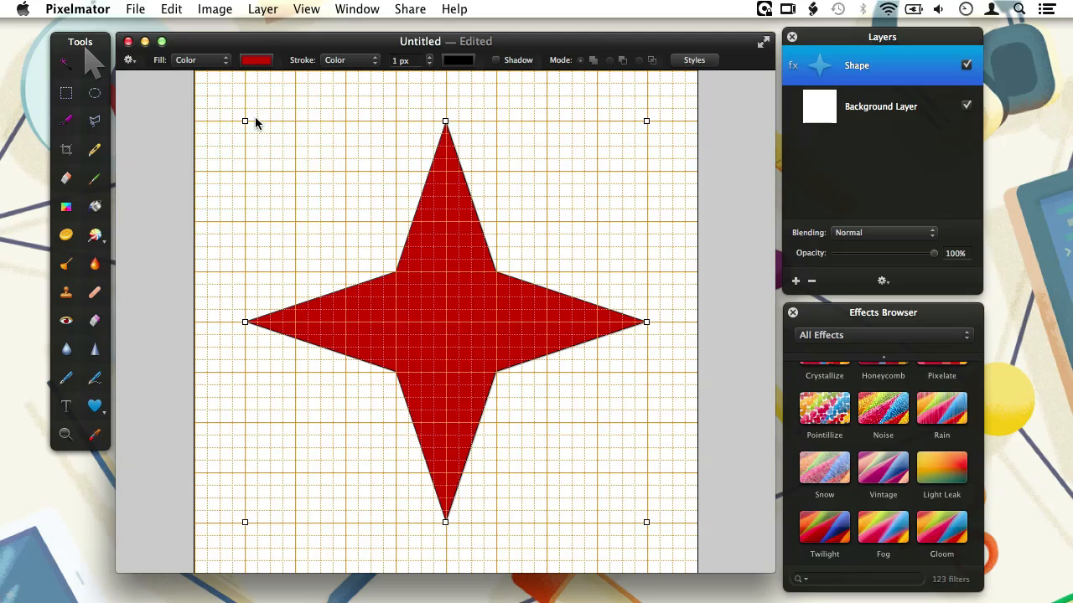
pyautogui.click(258, 60)
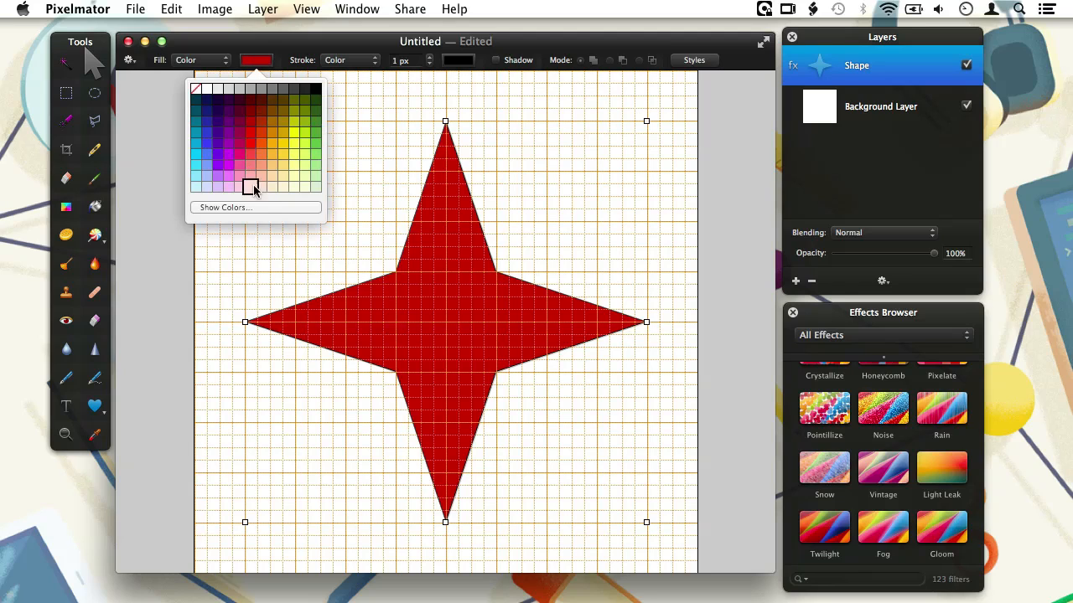
pyautogui.click(223, 208)
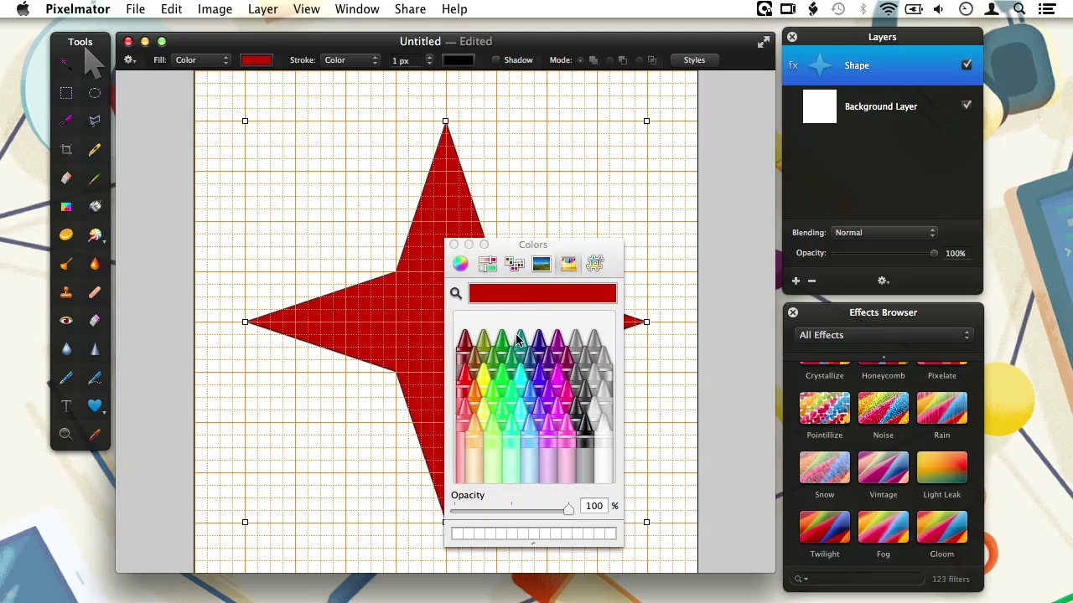
pyautogui.moveTo(452, 255)
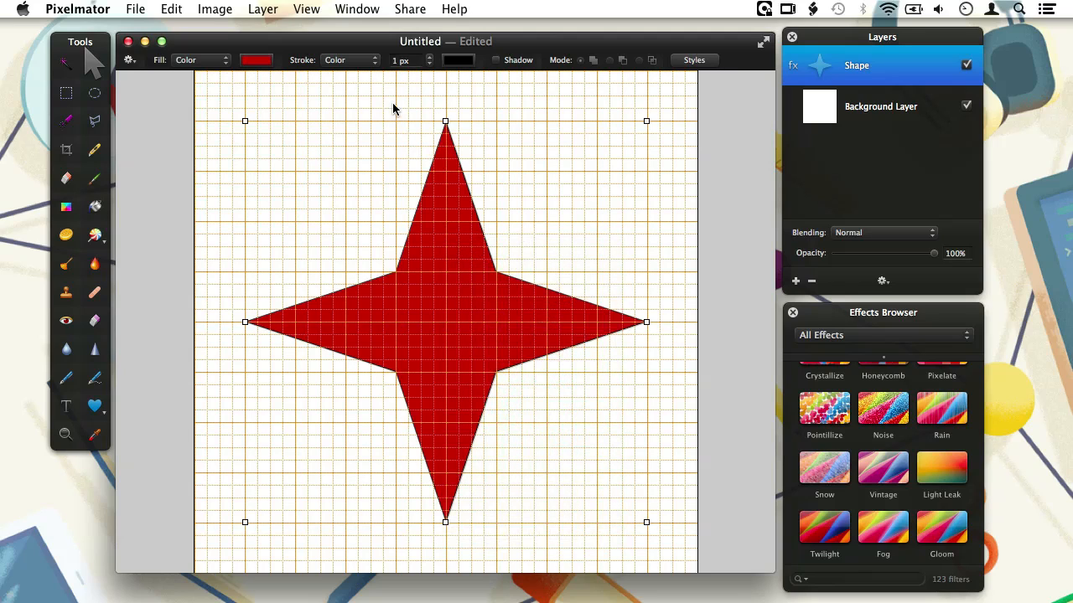
# Check the stroke type and turn on a shadow for the star.
pyautogui.click(342, 60)
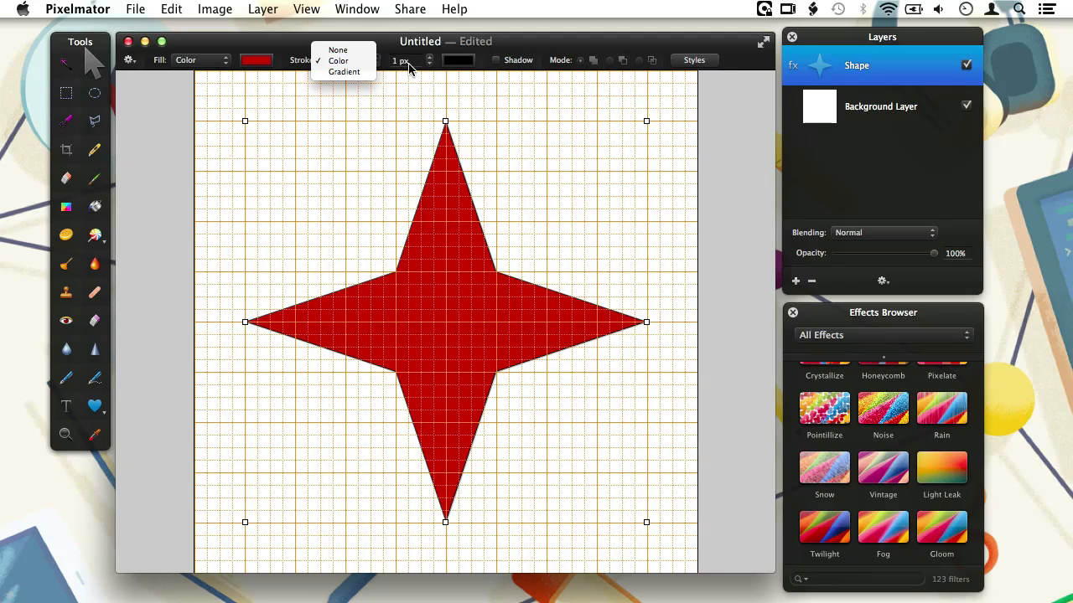
pyautogui.moveTo(339, 50)
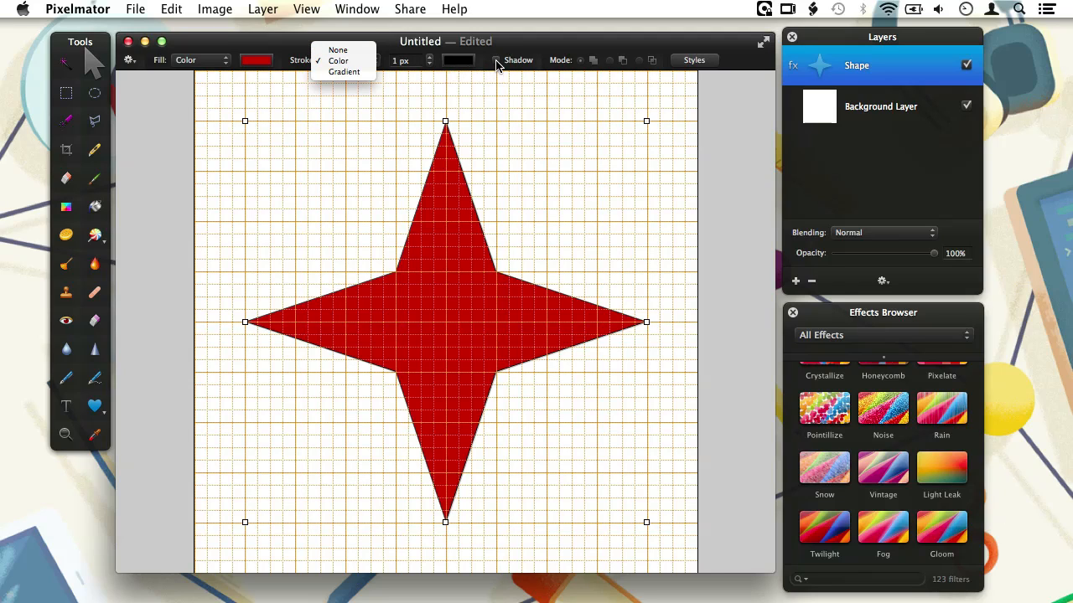
pyautogui.click(342, 60)
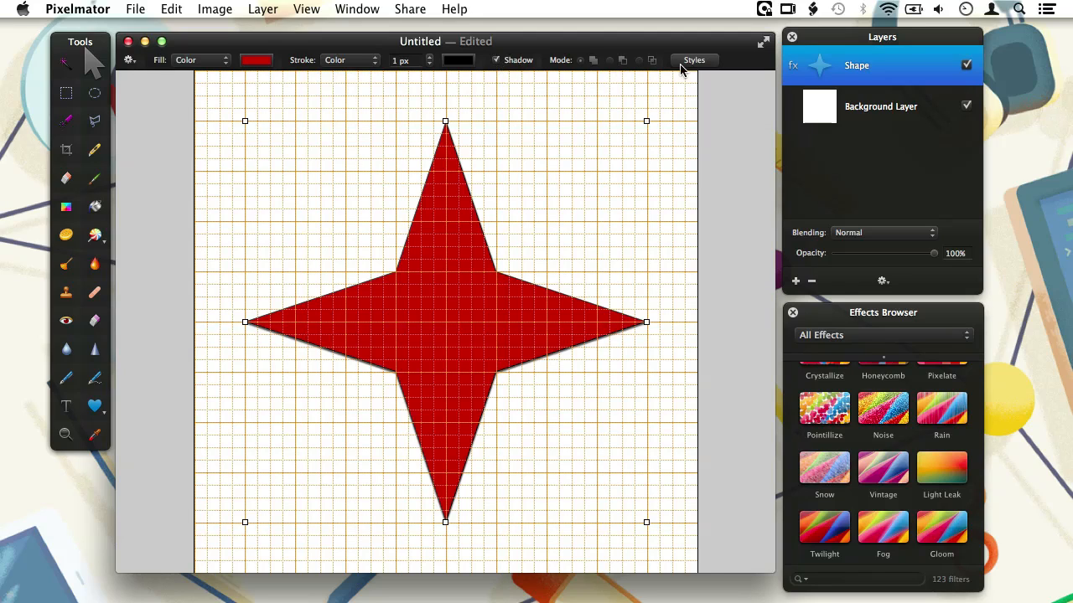
# Try a larger shadow blur and offset in Styles, then switch the shadow off.
pyautogui.click(694, 60)
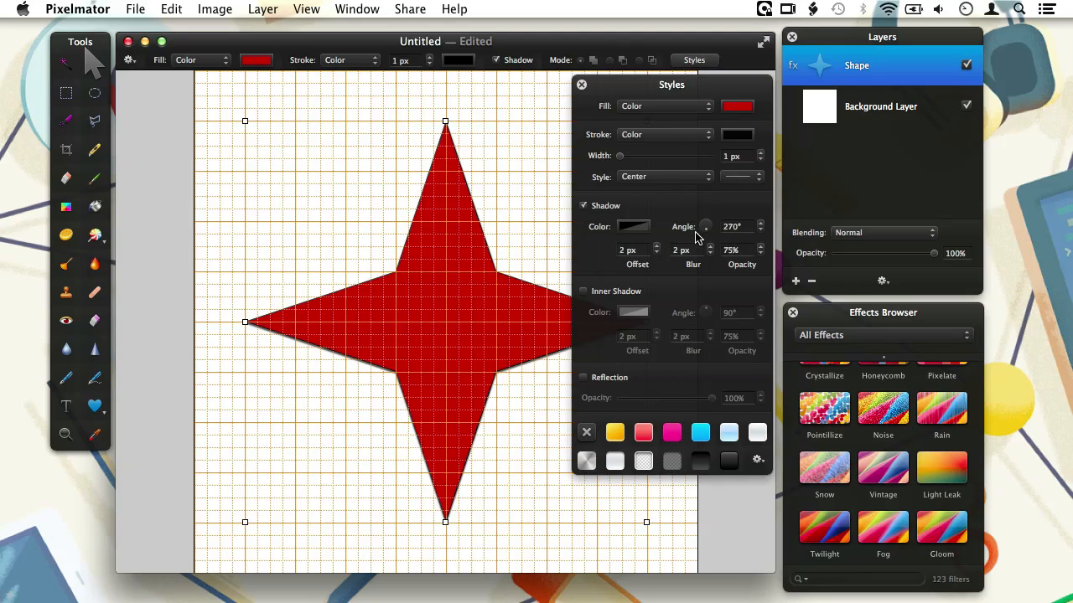
pyautogui.click(707, 247)
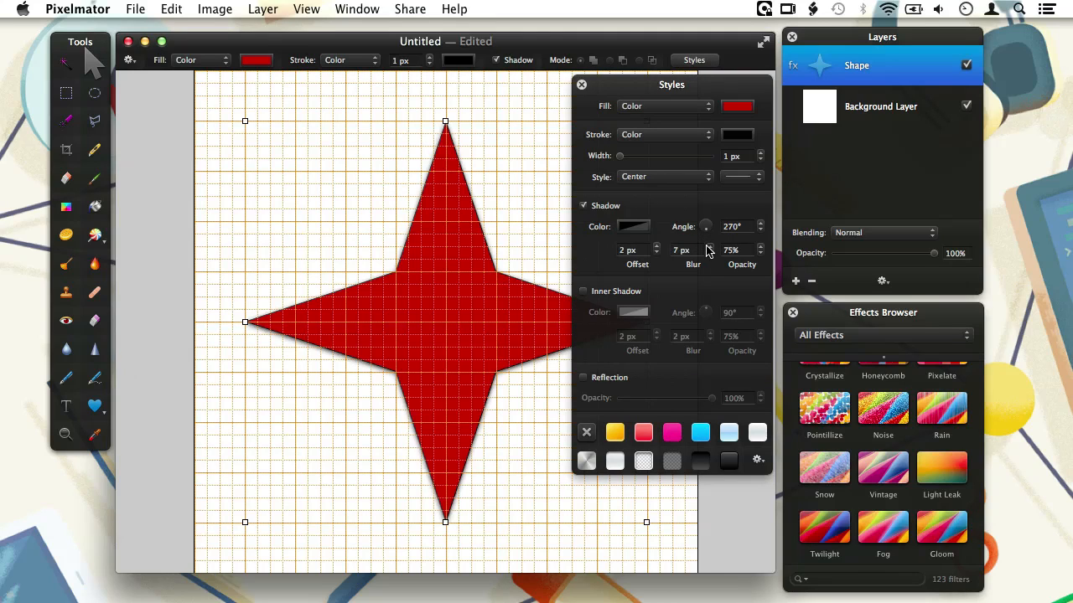
pyautogui.moveTo(707, 227); pyautogui.dragTo(711, 218)
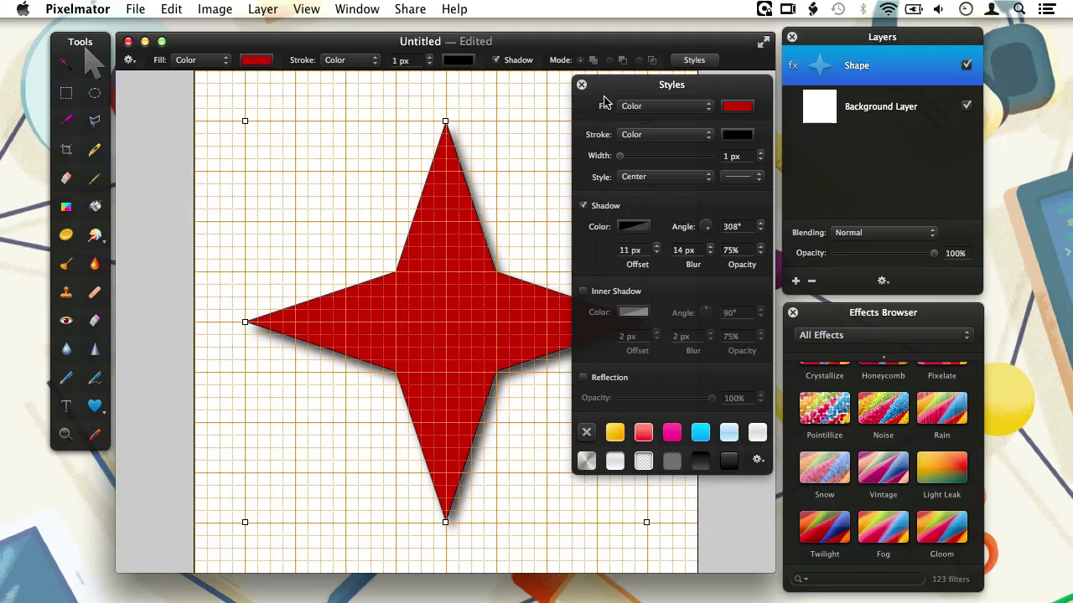
pyautogui.click(584, 205)
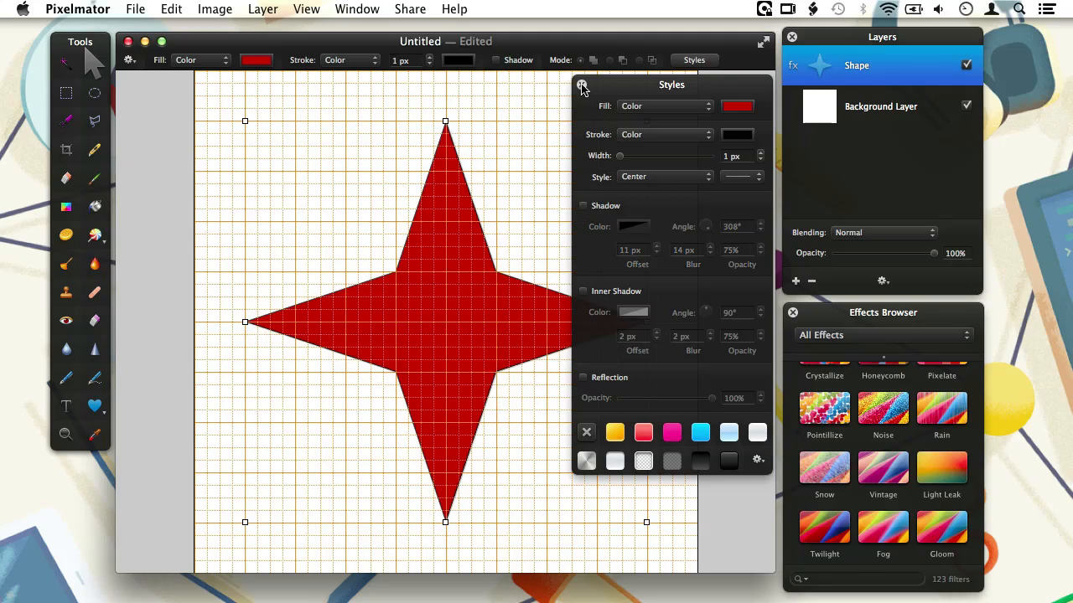
pyautogui.click(583, 85)
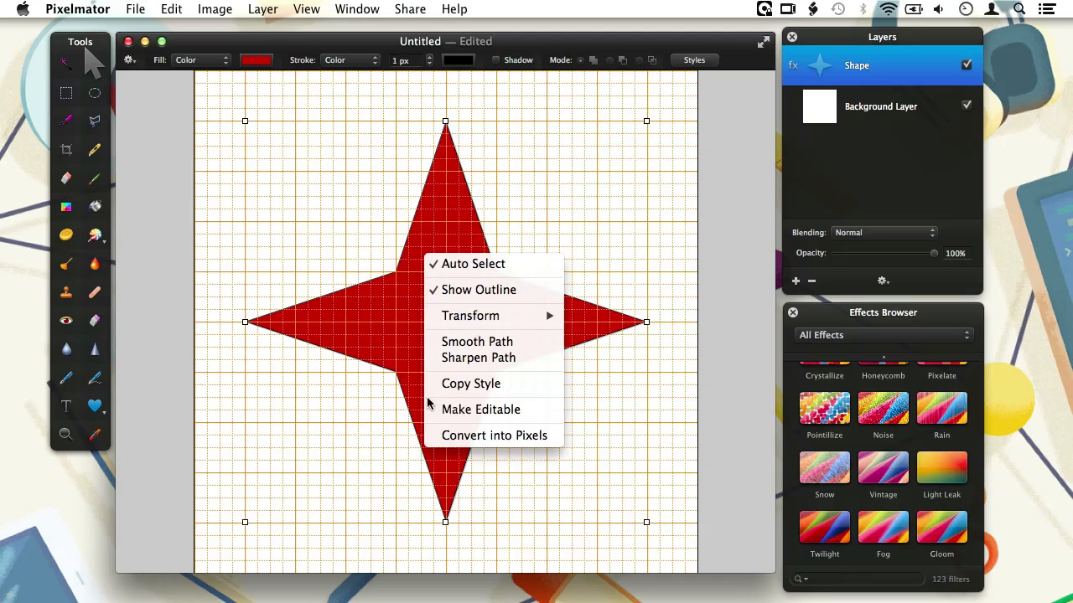
# Make the star editable and round its top point into a dome and its side points into wings.
pyautogui.click(479, 409)
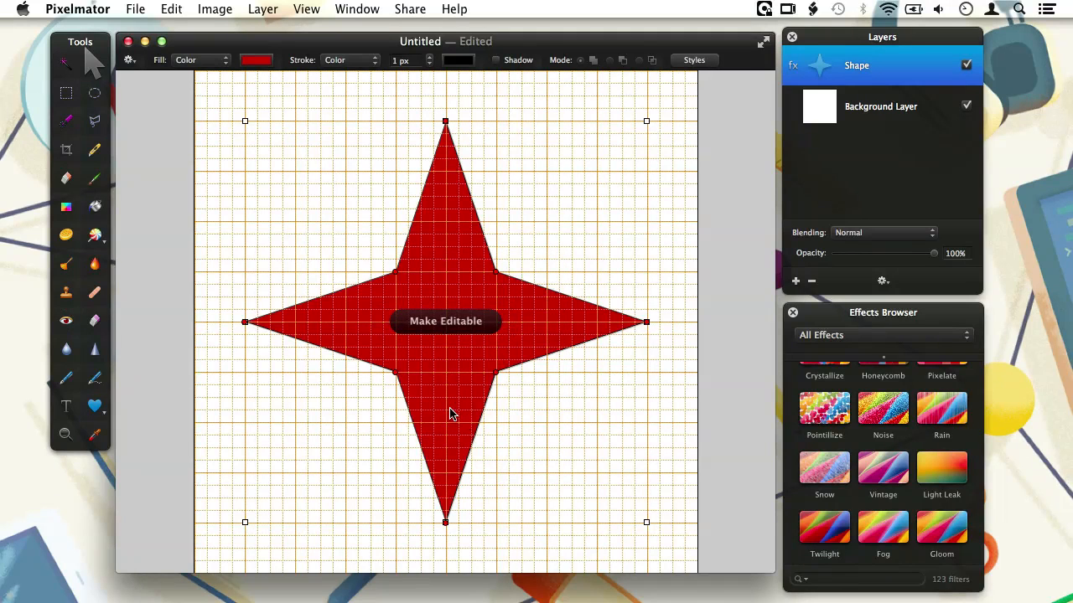
pyautogui.click(445, 322)
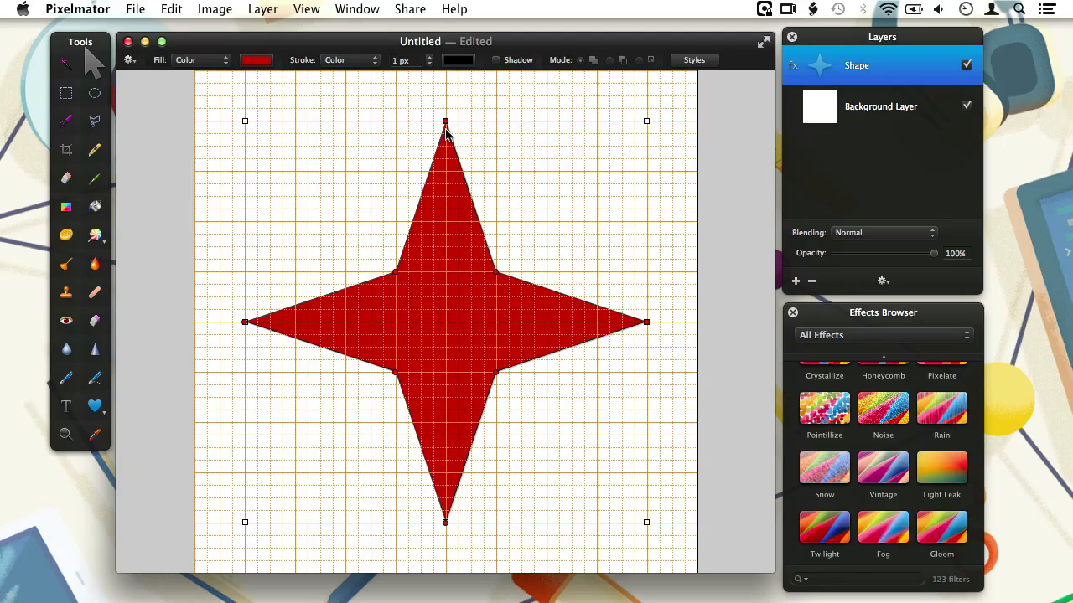
pyautogui.moveTo(451, 129)
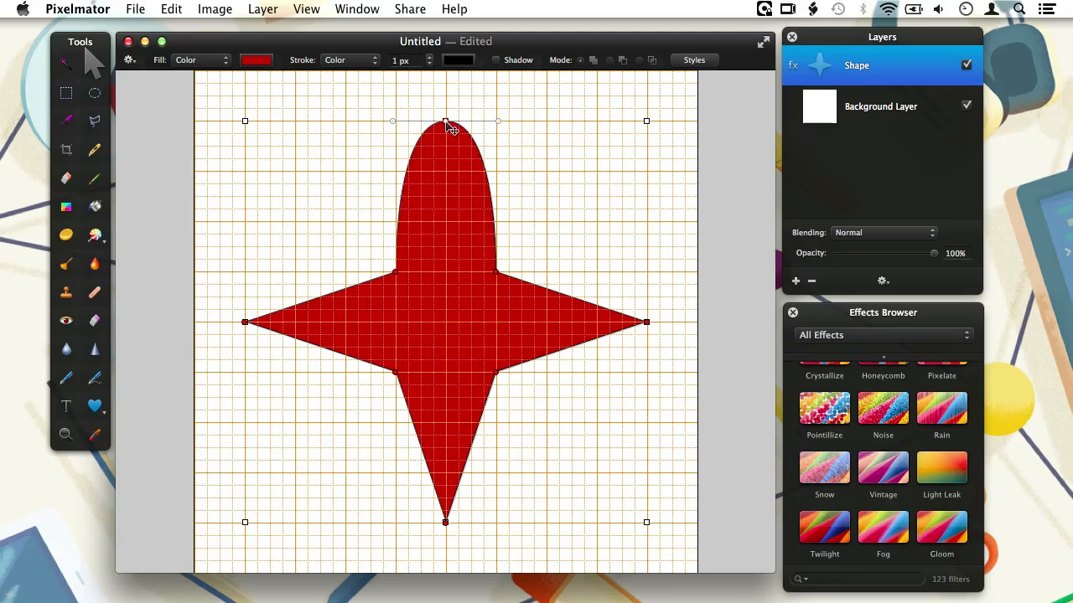
pyautogui.moveTo(445, 120); pyautogui.dragTo(446, 235)
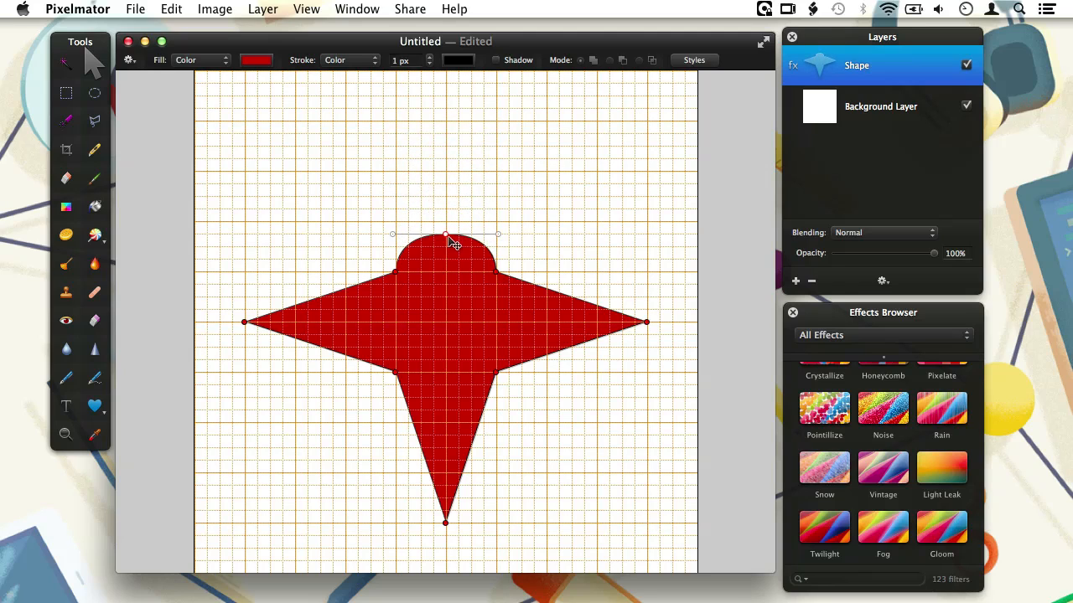
pyautogui.moveTo(446, 236); pyautogui.dragTo(499, 223)
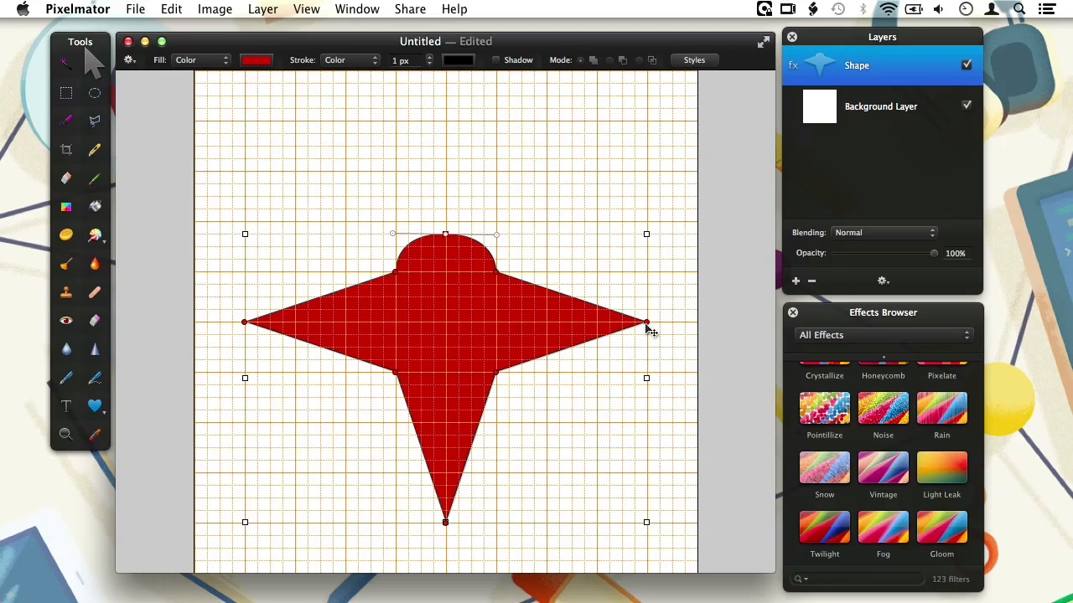
pyautogui.moveTo(645, 322); pyautogui.dragTo(645, 322)
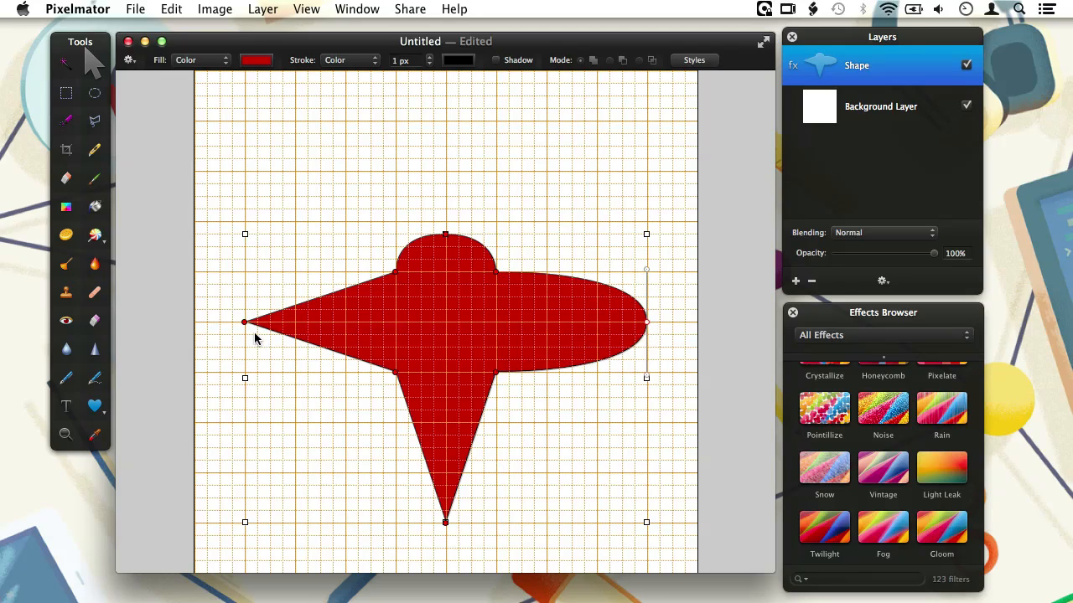
pyautogui.moveTo(244, 321); pyautogui.dragTo(245, 276)
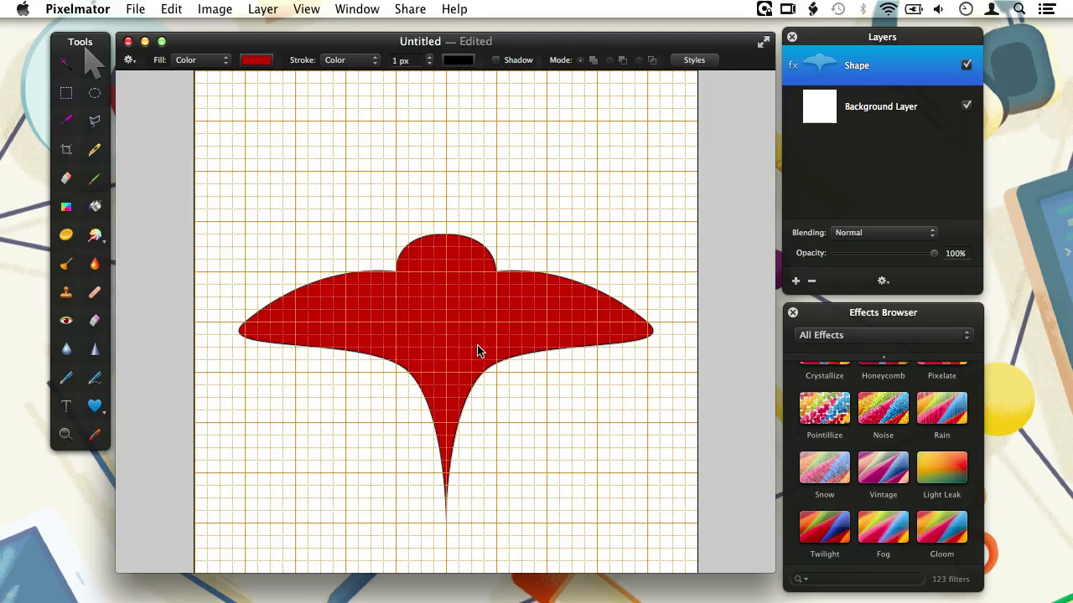
pyautogui.moveTo(94, 380)
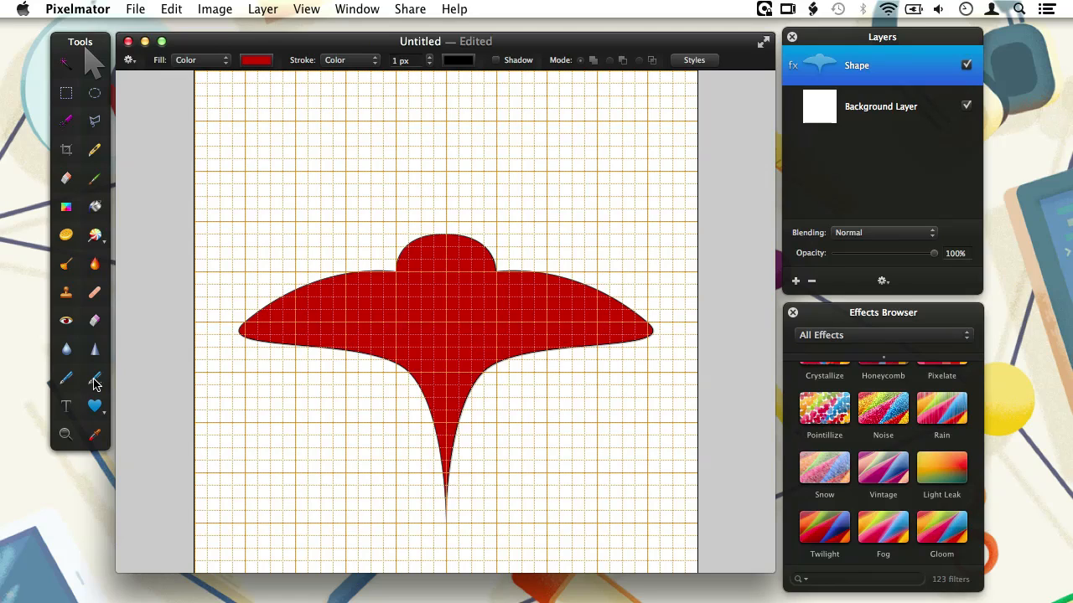
pyautogui.moveTo(94, 383)
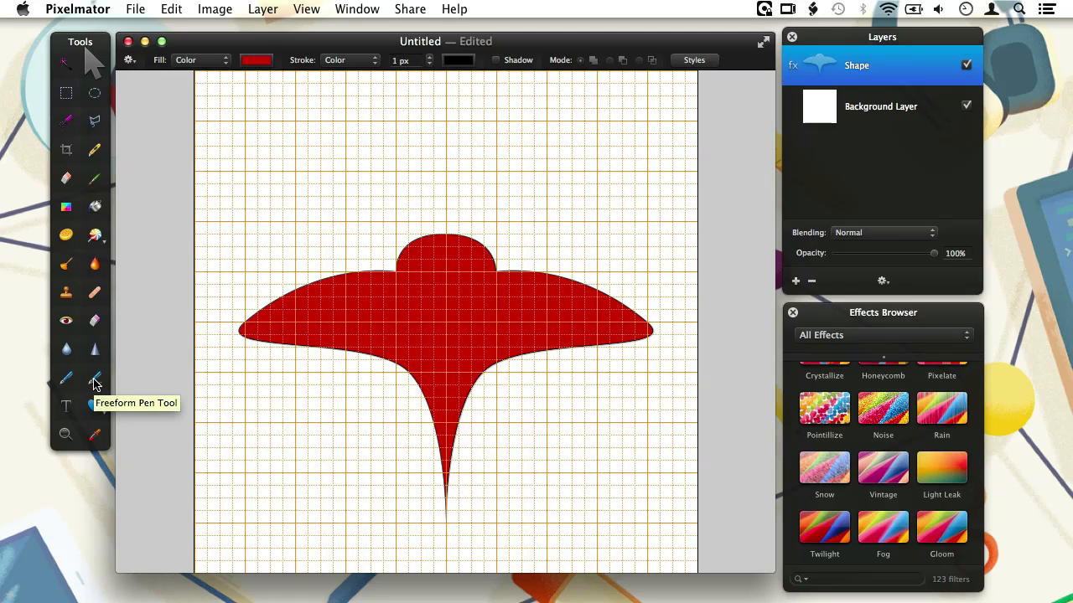
pyautogui.click(94, 379)
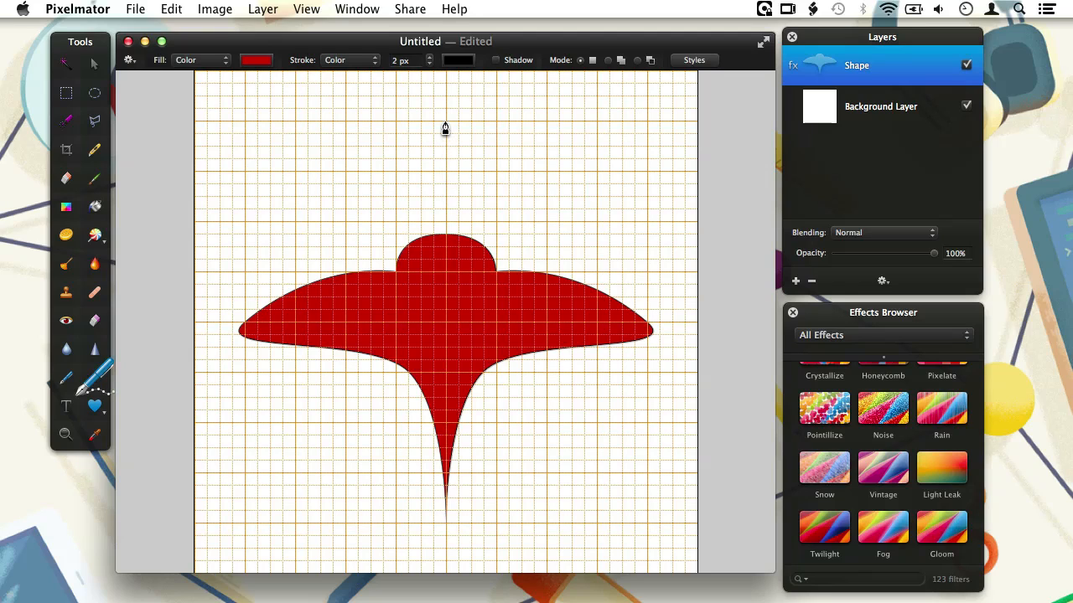
pyautogui.moveTo(445, 127); pyautogui.dragTo(425, 171)
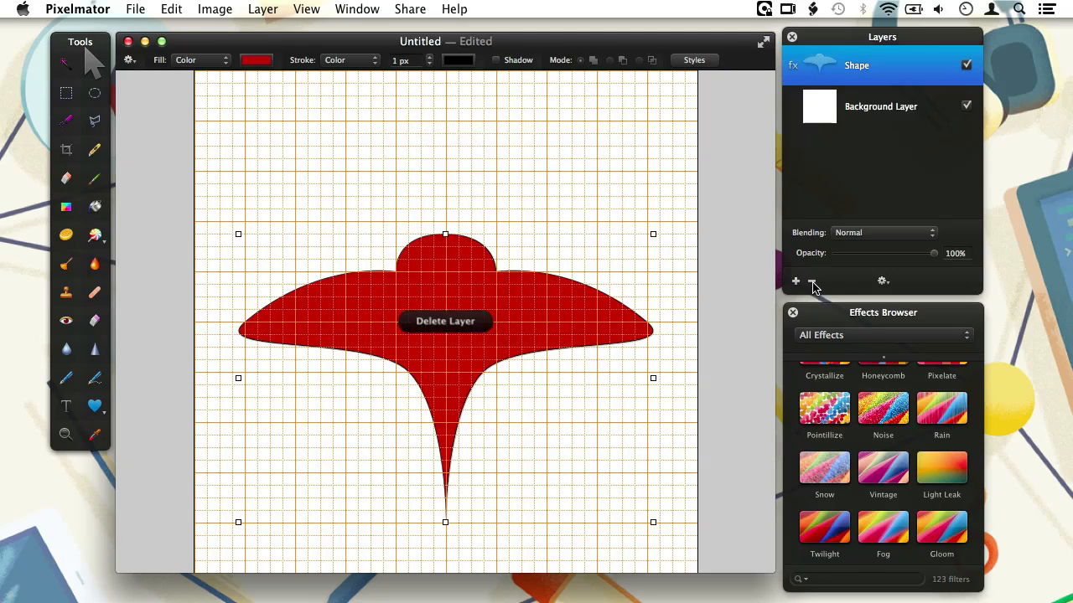
# Delete the winged shape layer and choose the Rounded Rectangle Shape tool.
pyautogui.click(446, 322)
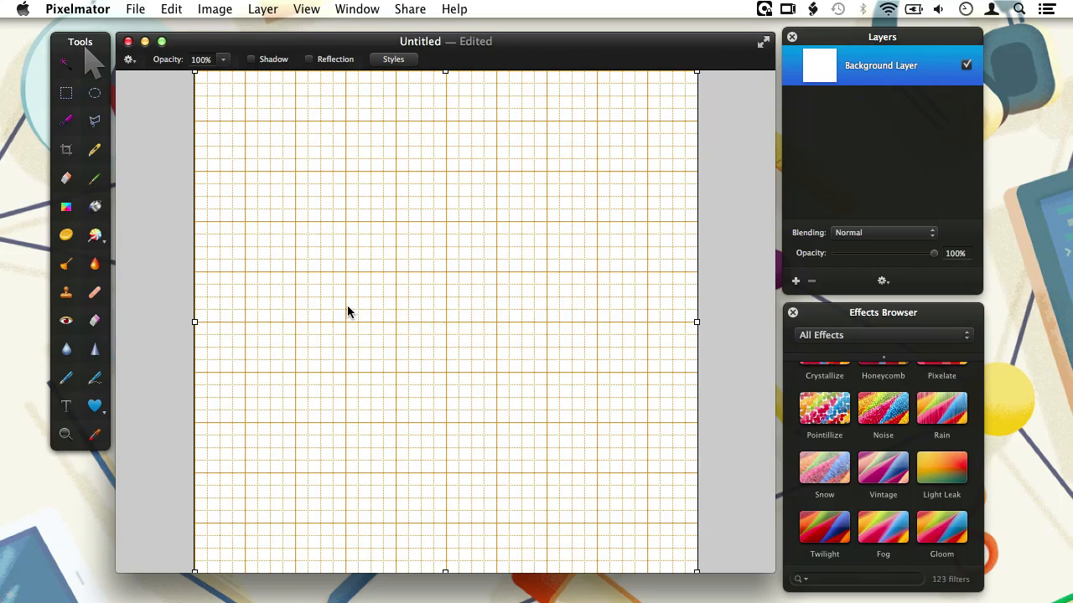
pyautogui.moveTo(221, 382)
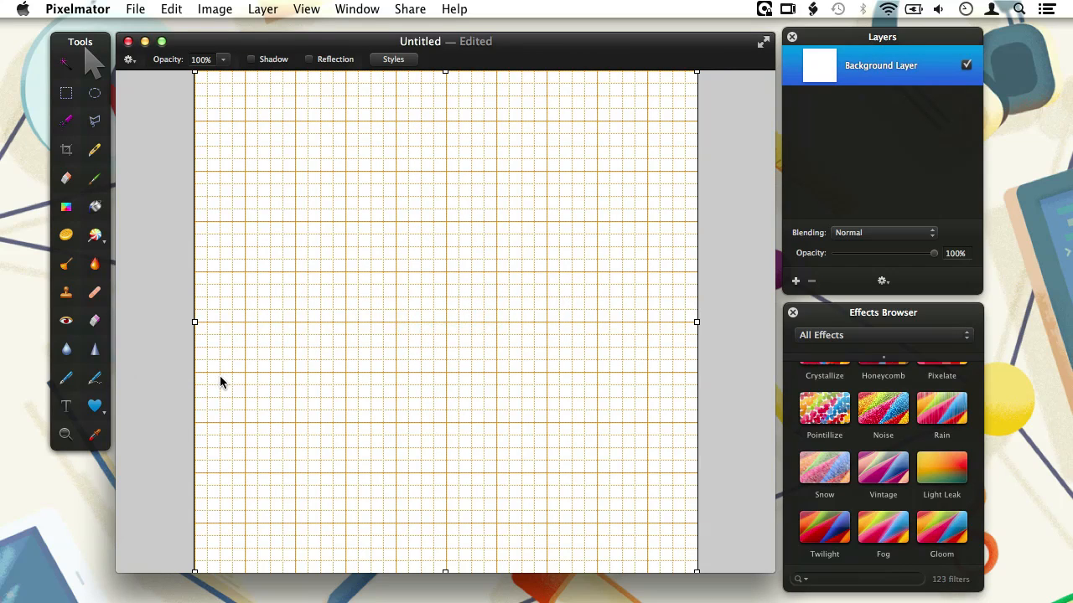
pyautogui.moveTo(94, 412)
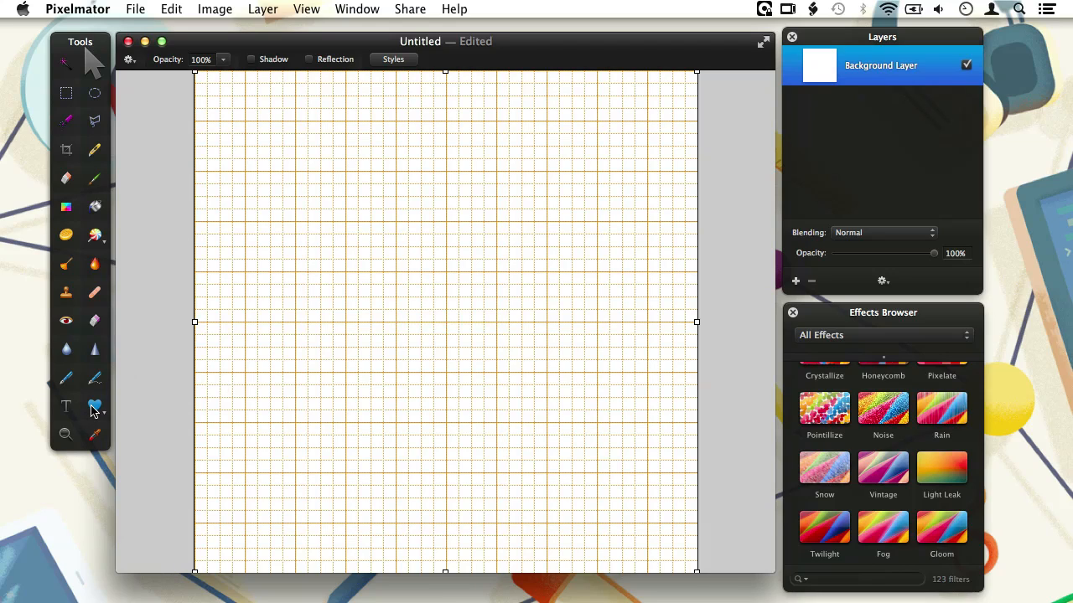
pyautogui.moveTo(92, 412)
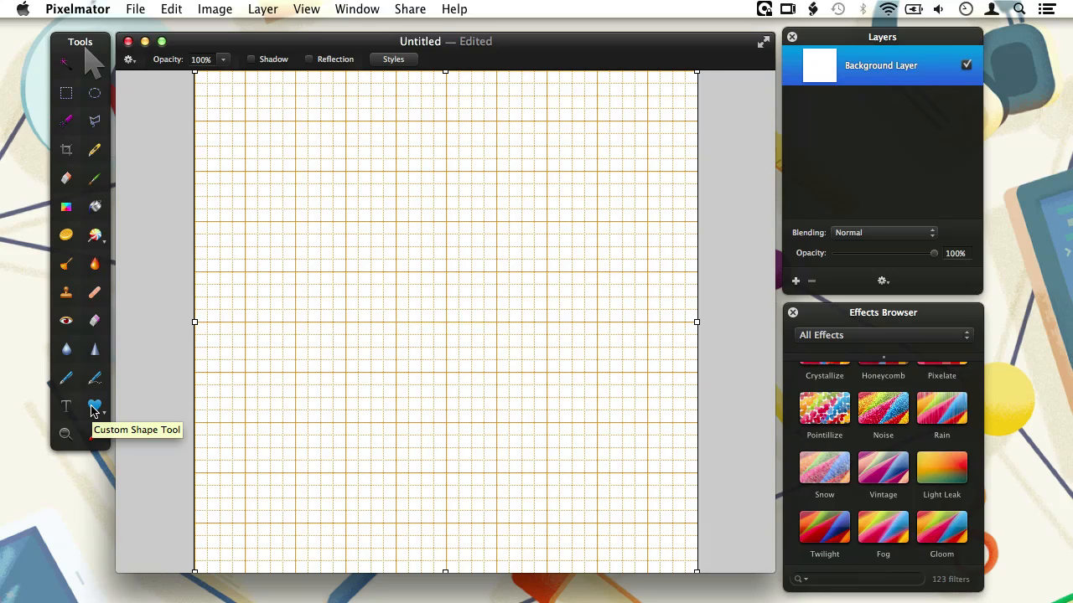
pyautogui.click(94, 407)
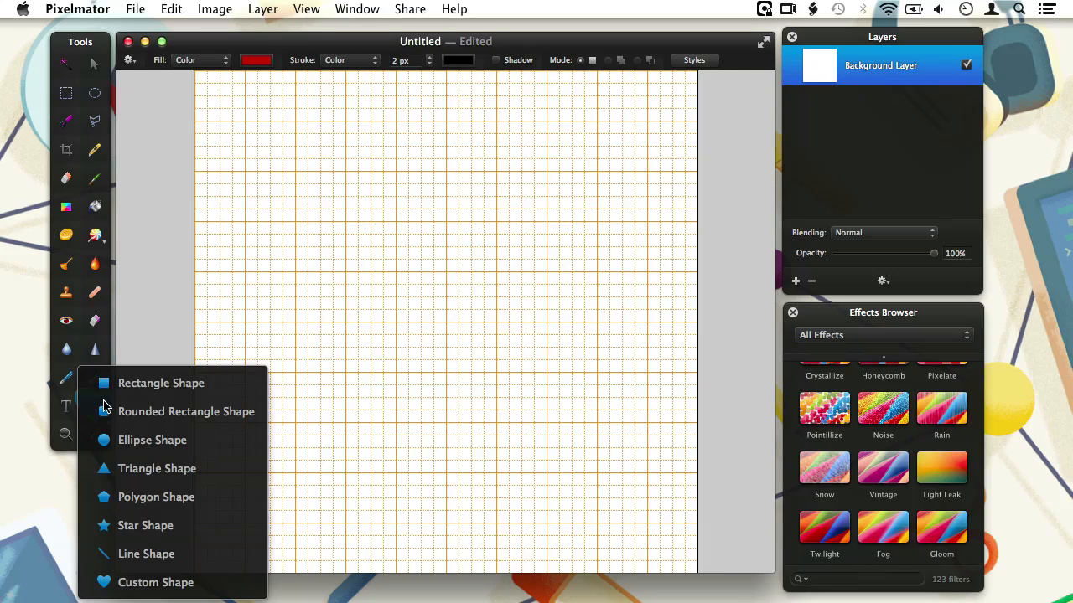
pyautogui.moveTo(103, 453)
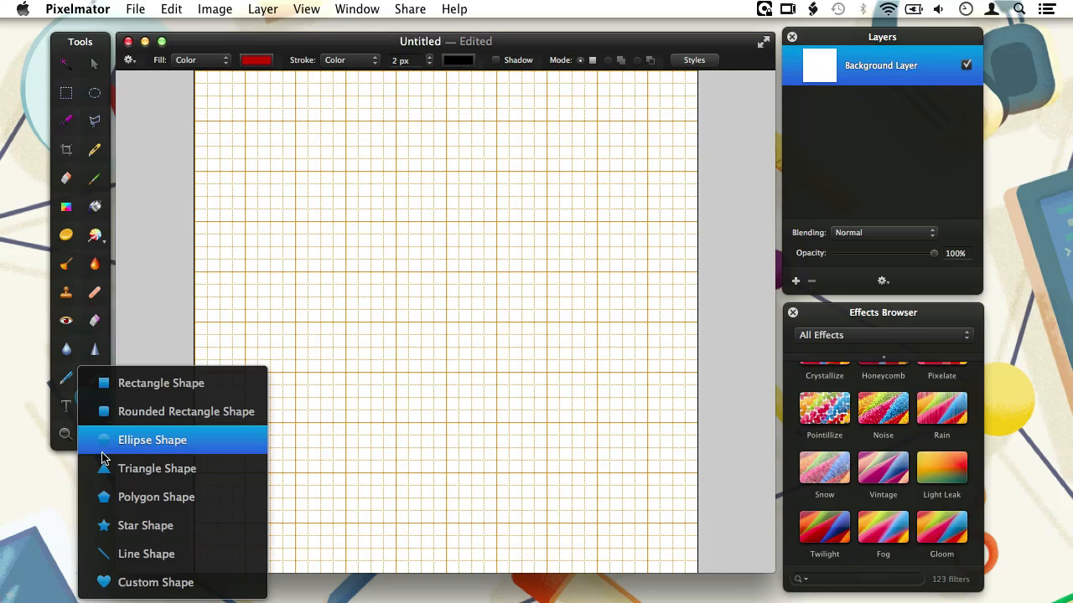
pyautogui.moveTo(107, 536)
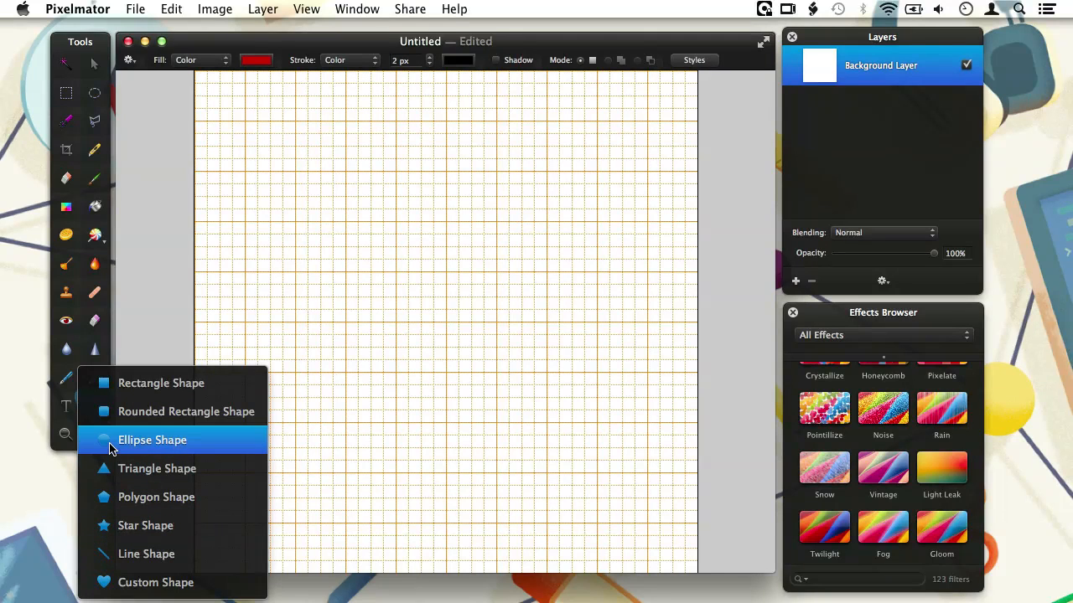
pyautogui.click(150, 440)
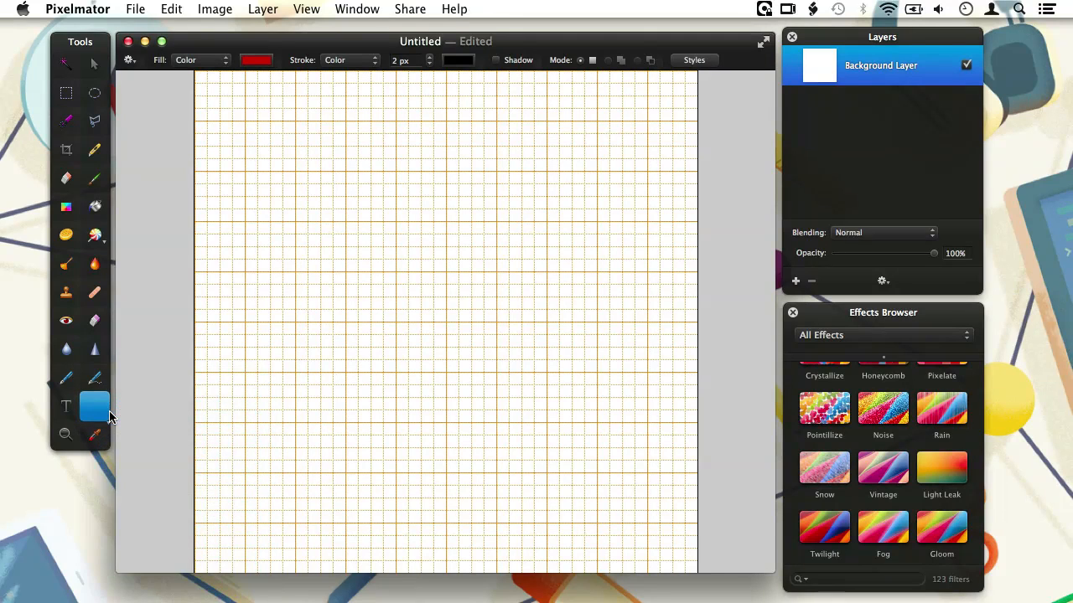
pyautogui.moveTo(209, 87)
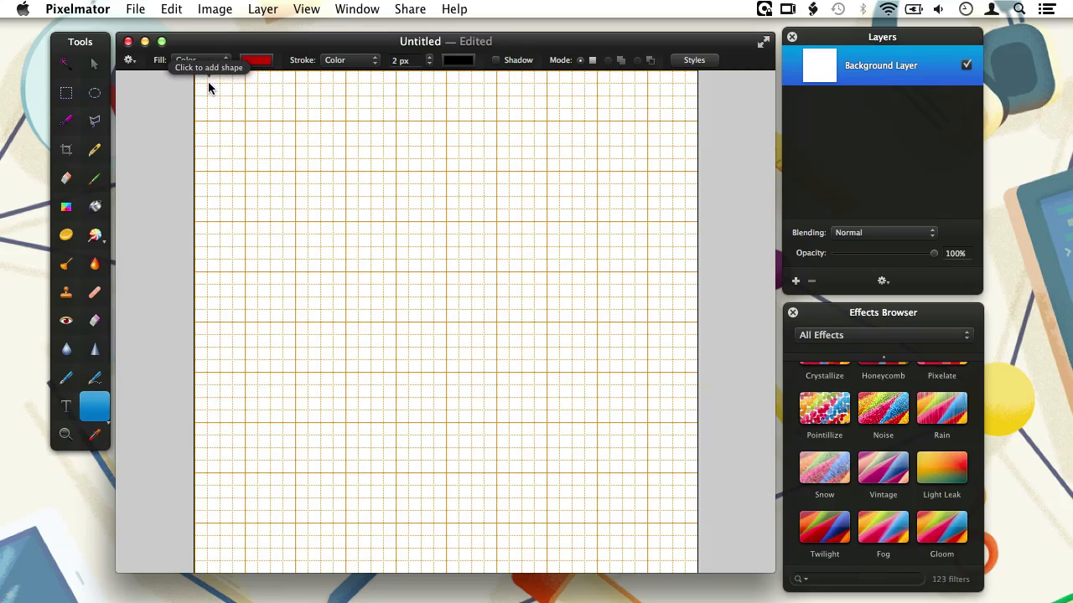
pyautogui.moveTo(221, 102)
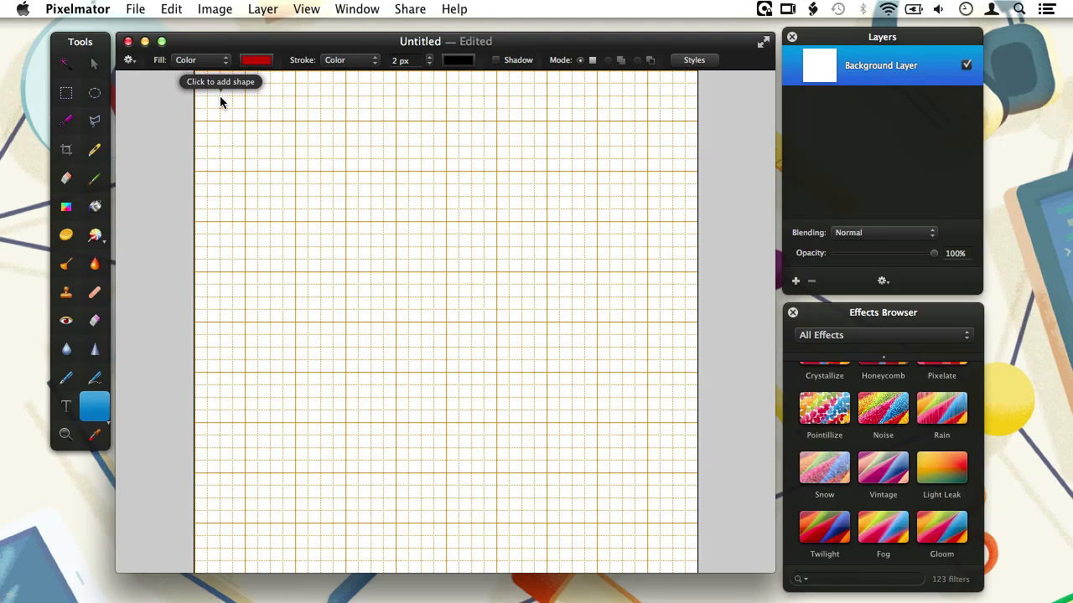
# Add a red rounded square filling most of the canvas with 45 px corners.
pyautogui.moveTo(220, 97); pyautogui.dragTo(331, 219)
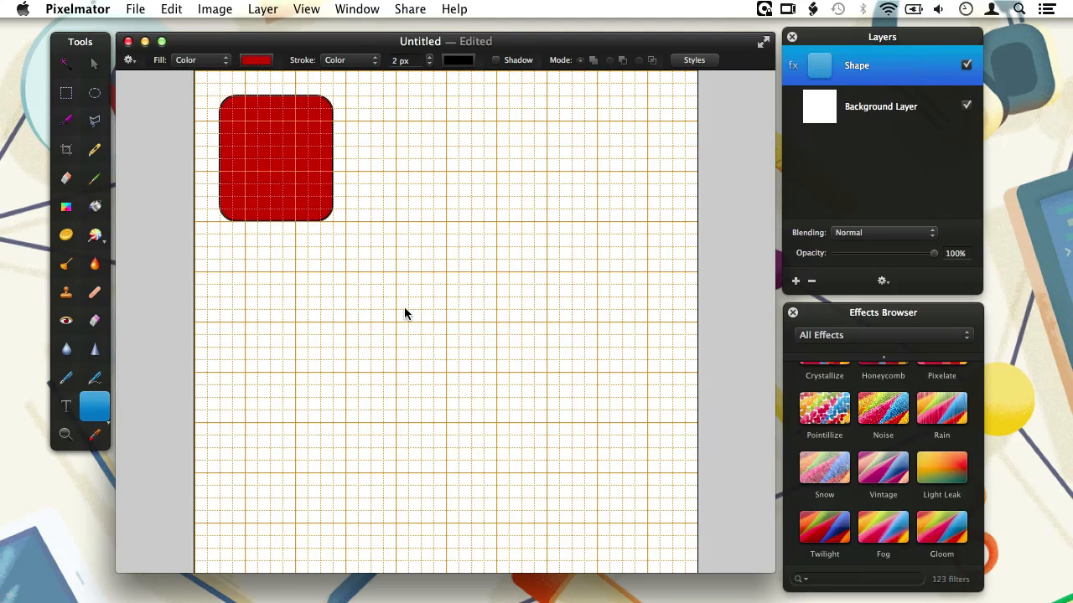
pyautogui.moveTo(332, 221); pyautogui.dragTo(631, 529)
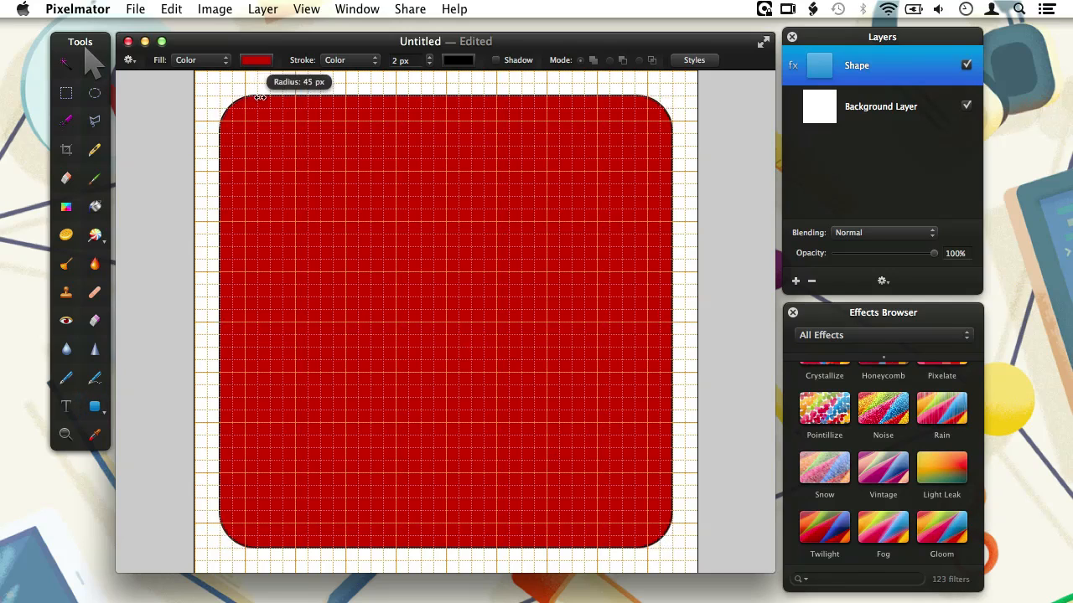
pyautogui.moveTo(258, 97); pyautogui.dragTo(268, 100)
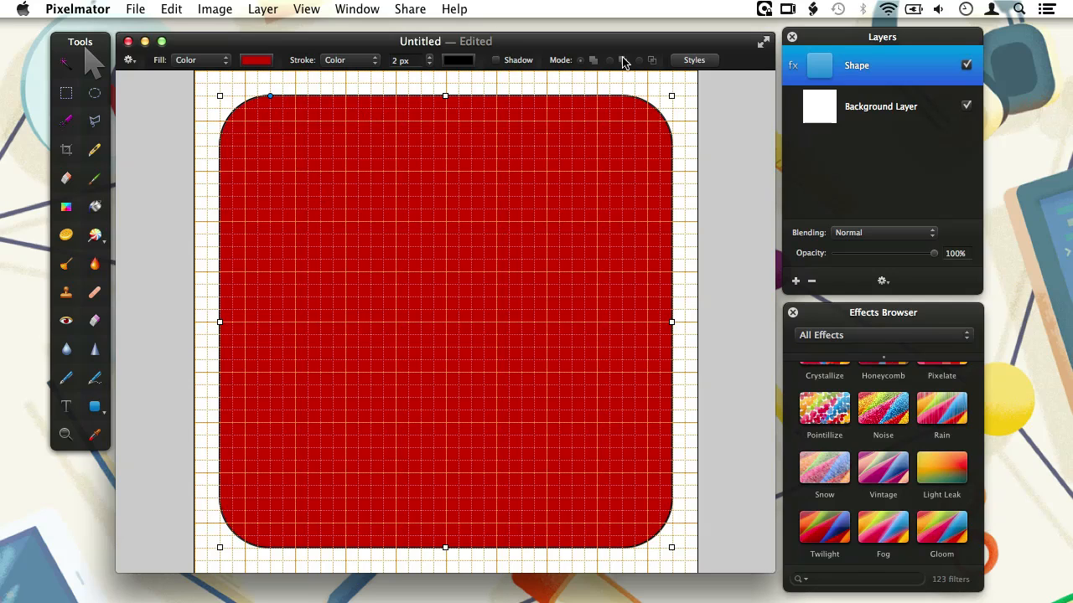
# Remove the rounded square's outline via a Styles preset and give it a flat light grey fill.
pyautogui.click(694, 61)
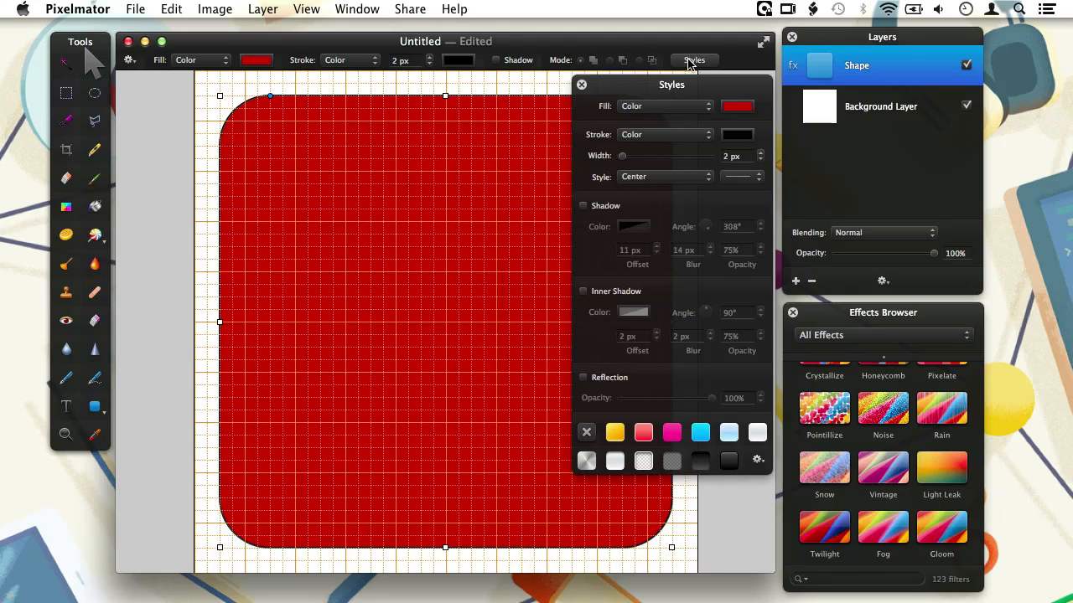
pyautogui.moveTo(587, 444)
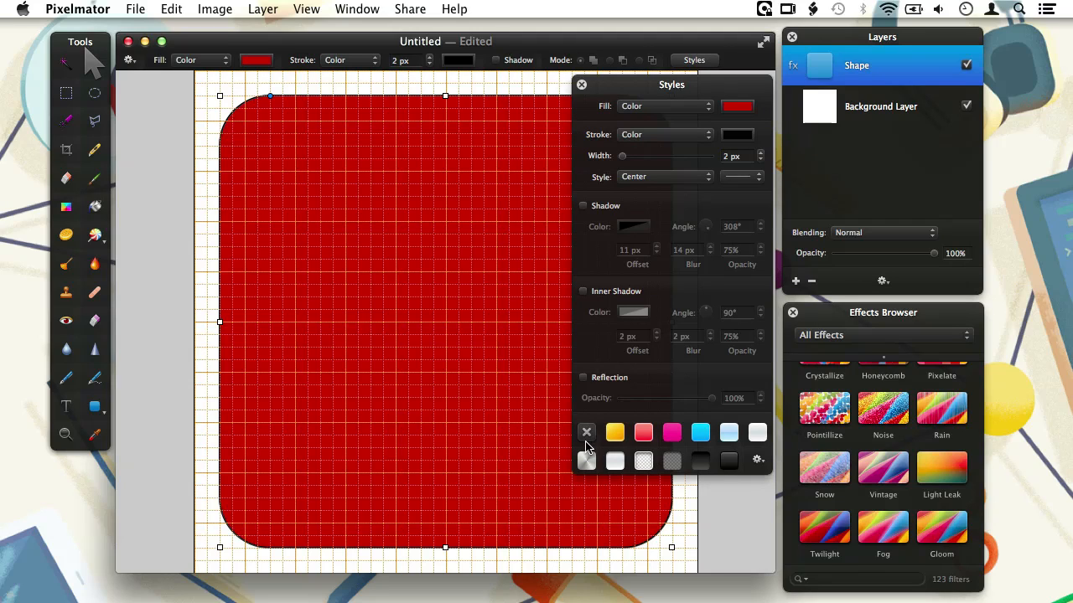
pyautogui.moveTo(586, 433)
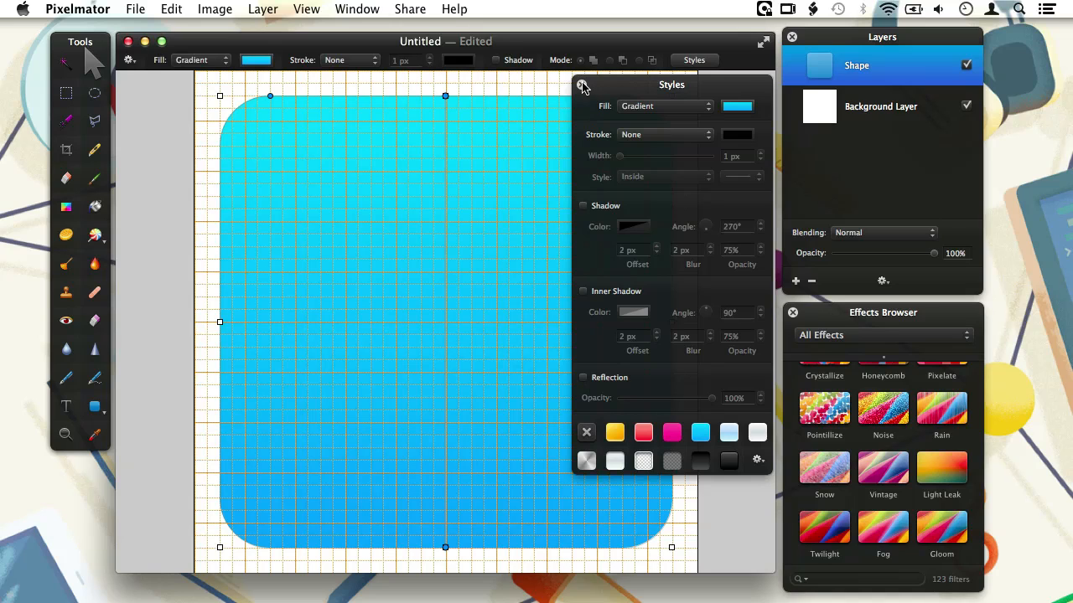
pyautogui.click(199, 60)
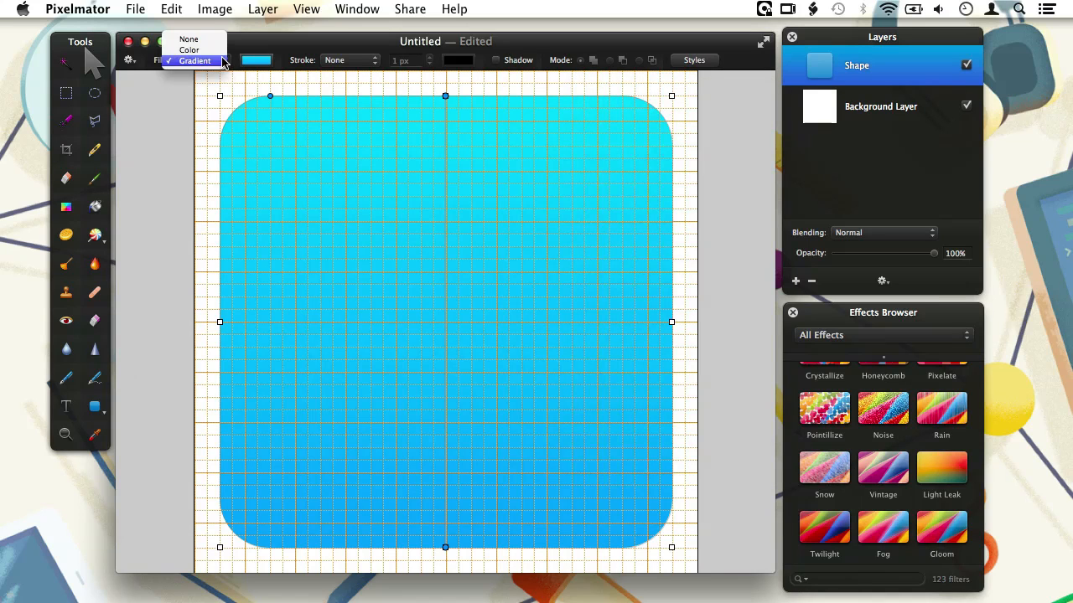
pyautogui.click(191, 50)
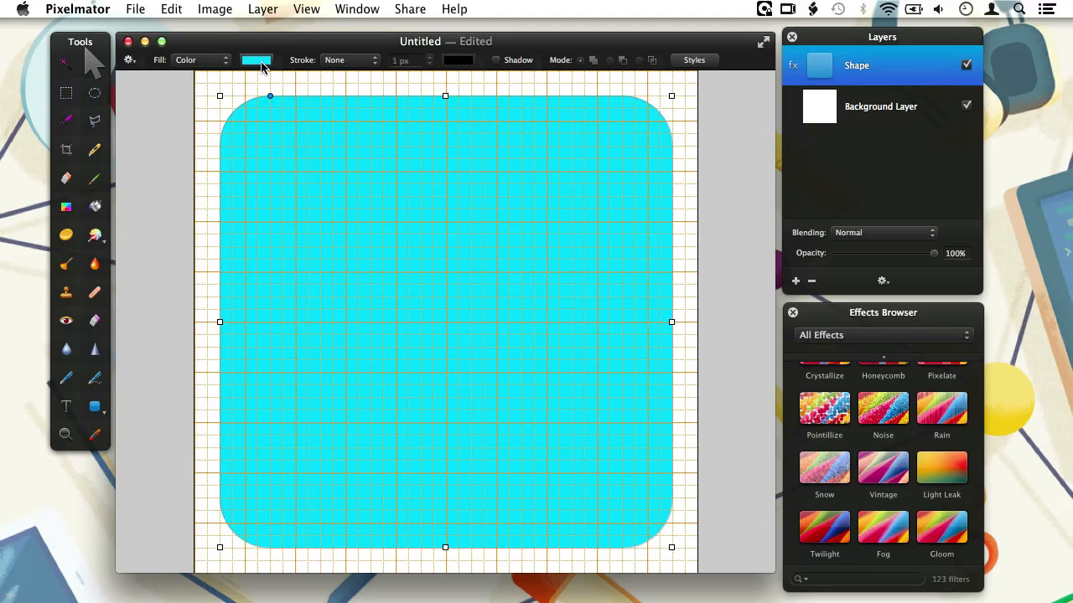
pyautogui.click(254, 60)
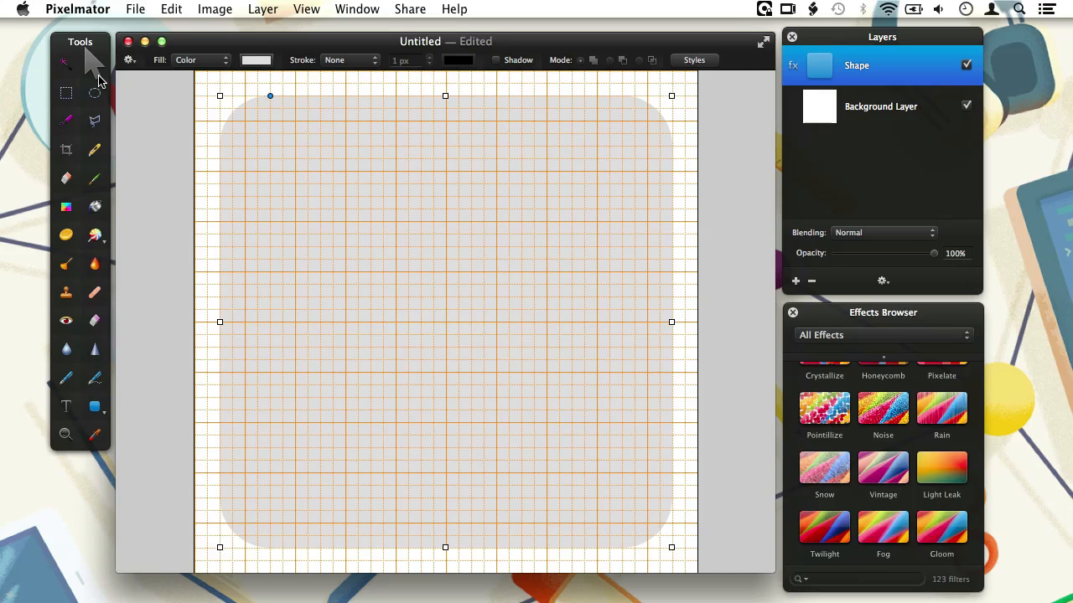
pyautogui.moveTo(93, 349)
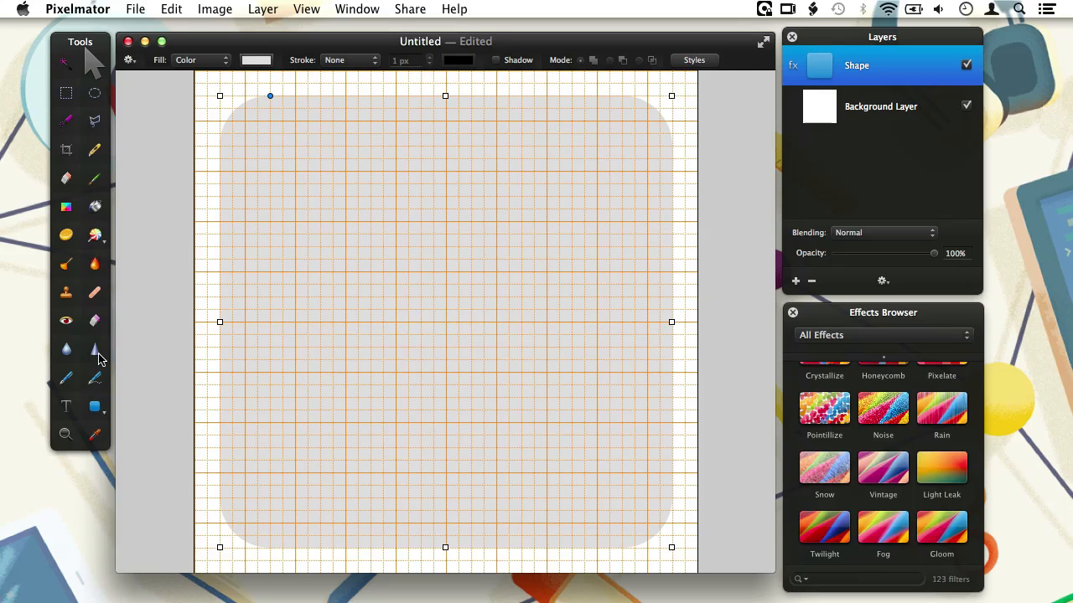
pyautogui.moveTo(94, 409)
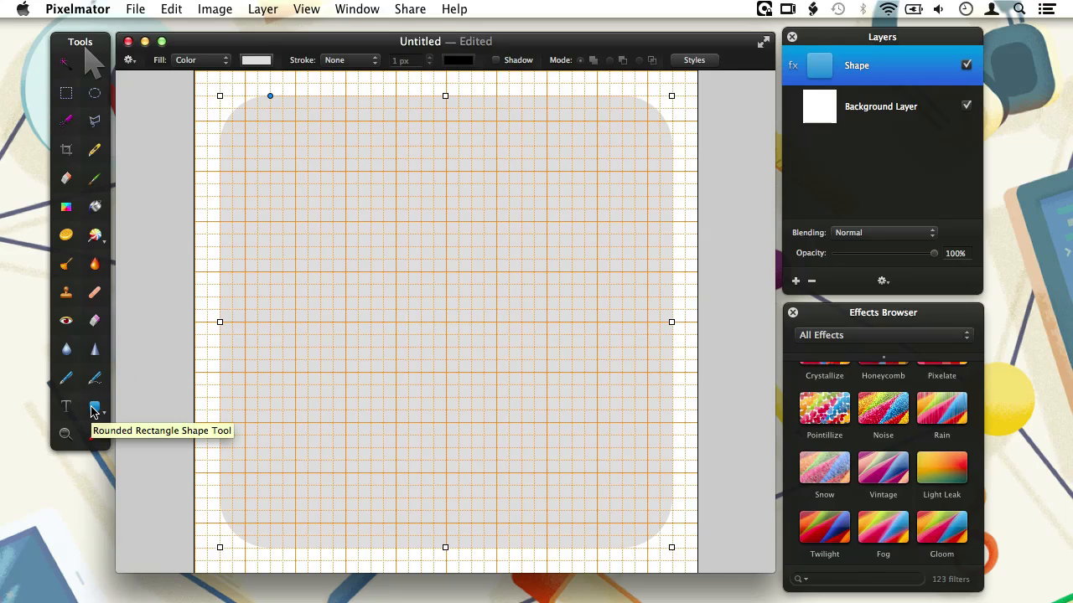
# Draw a wide dark rectangle over the grey square for the camera body.
pyautogui.click(94, 408)
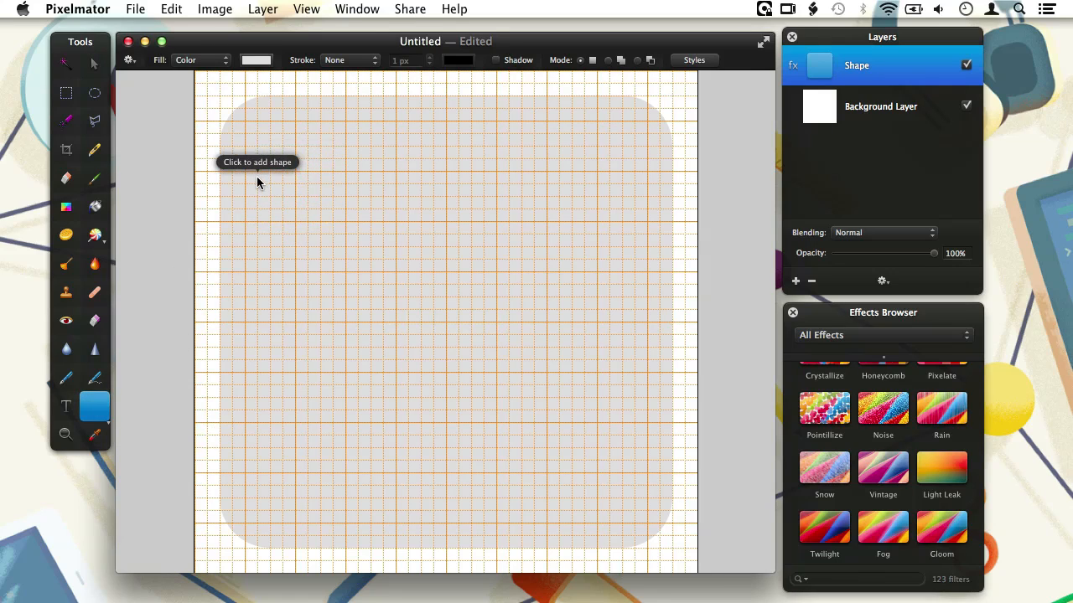
pyautogui.moveTo(271, 188)
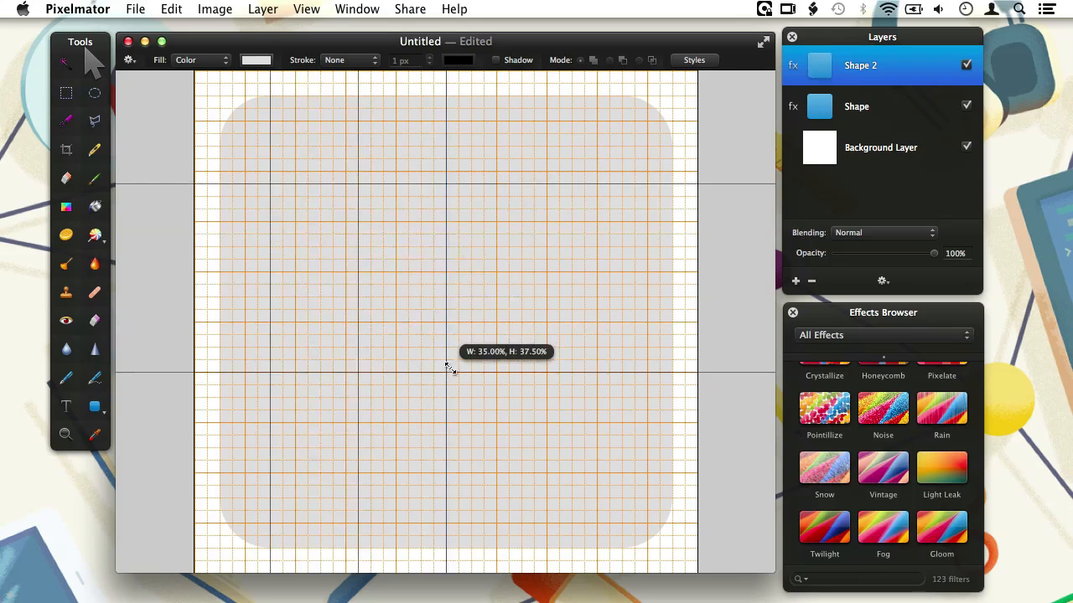
pyautogui.moveTo(449, 369); pyautogui.dragTo(617, 444)
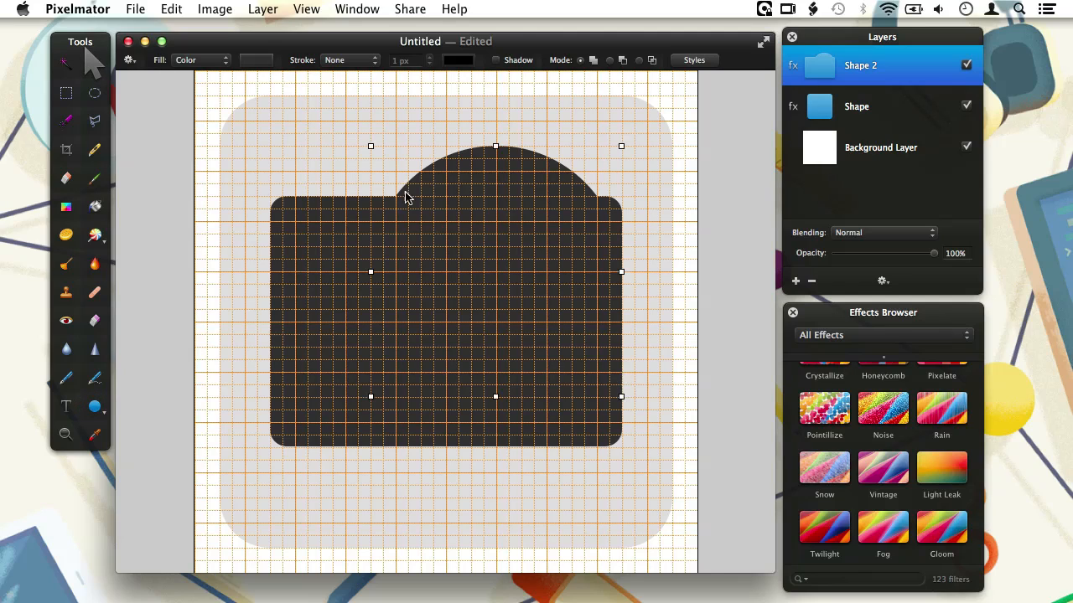
# Turn on Show Outline and enlarge the camera body's circle beyond the rectangle.
pyautogui.click(131, 60)
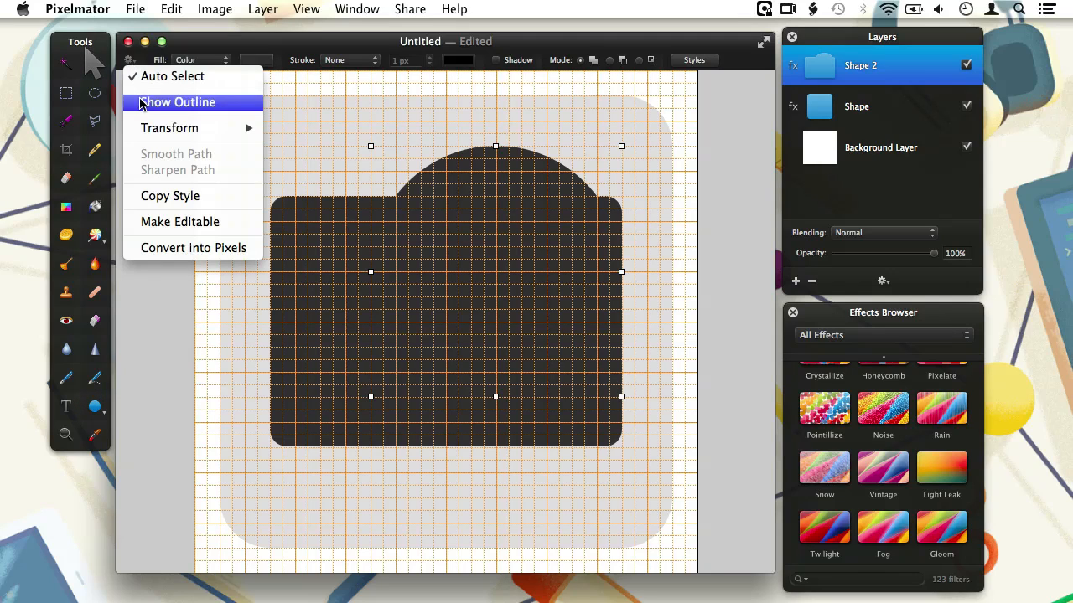
pyautogui.click(178, 102)
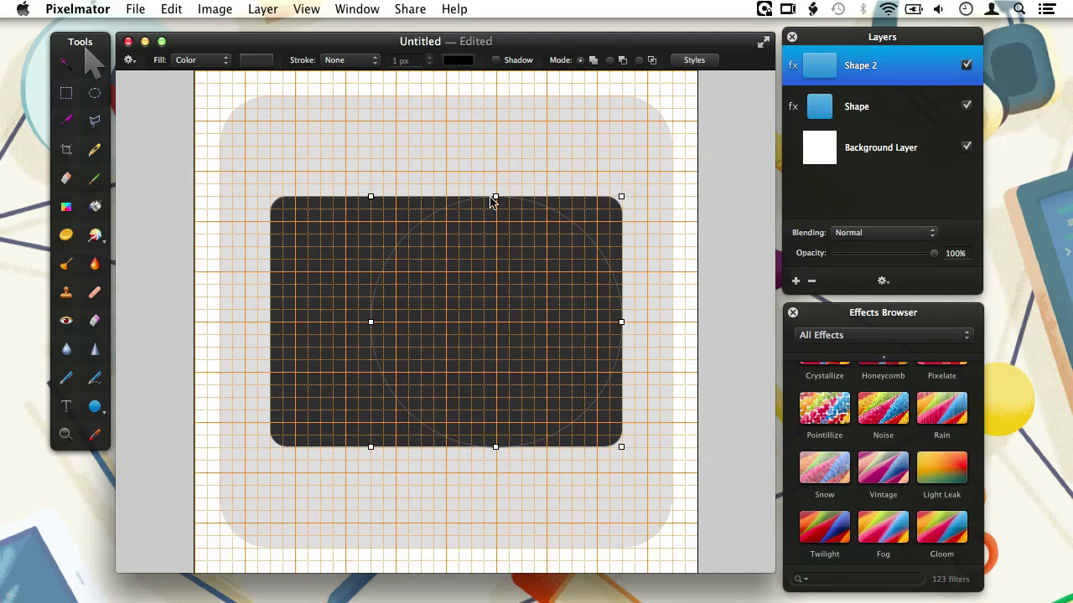
pyautogui.moveTo(368, 198)
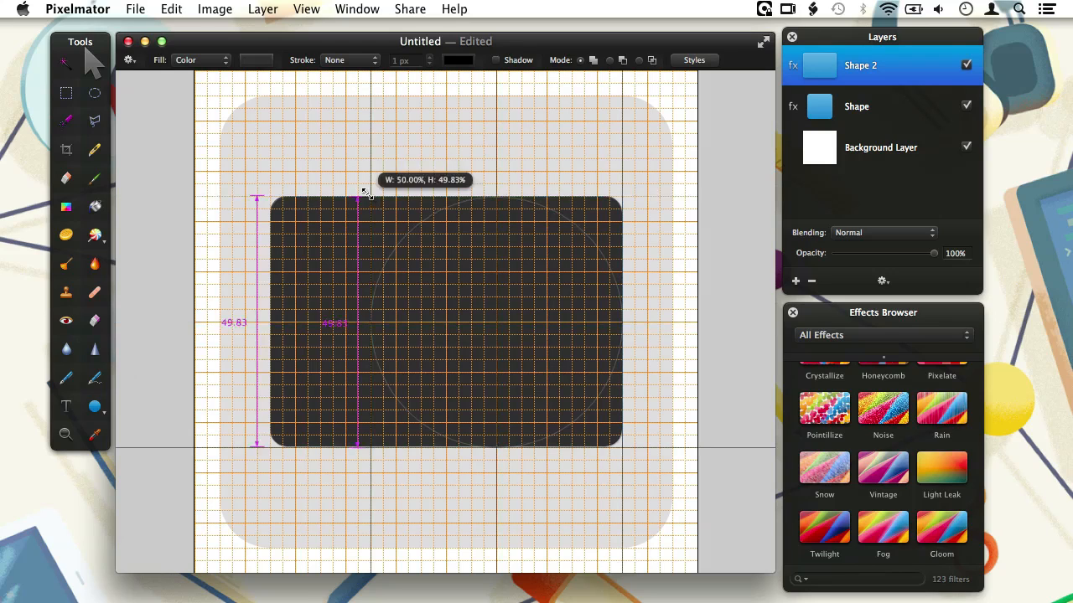
pyautogui.moveTo(362, 195); pyautogui.dragTo(362, 181)
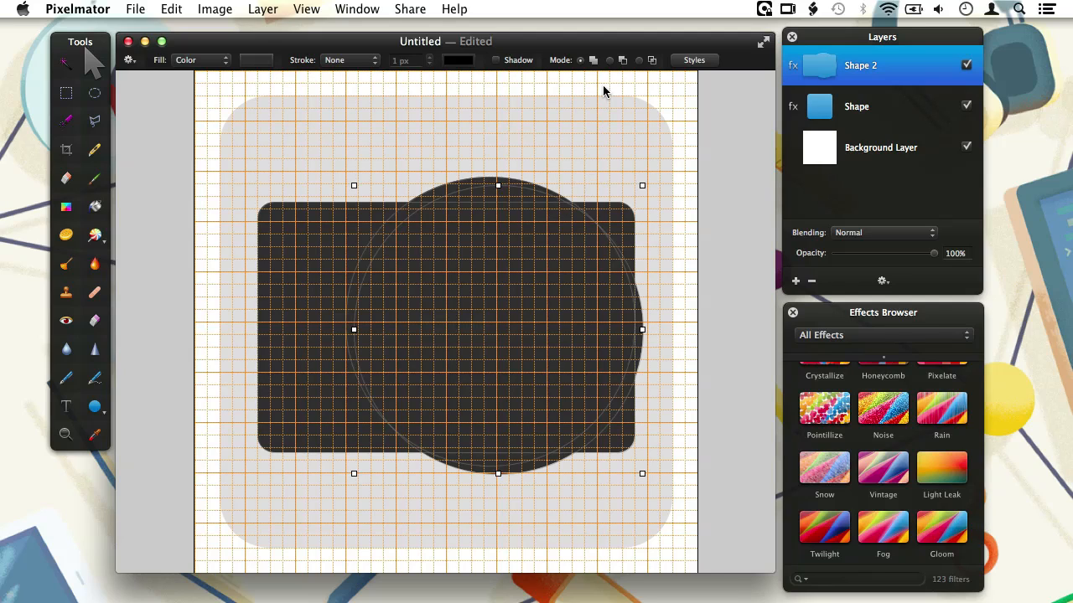
pyautogui.moveTo(613, 65)
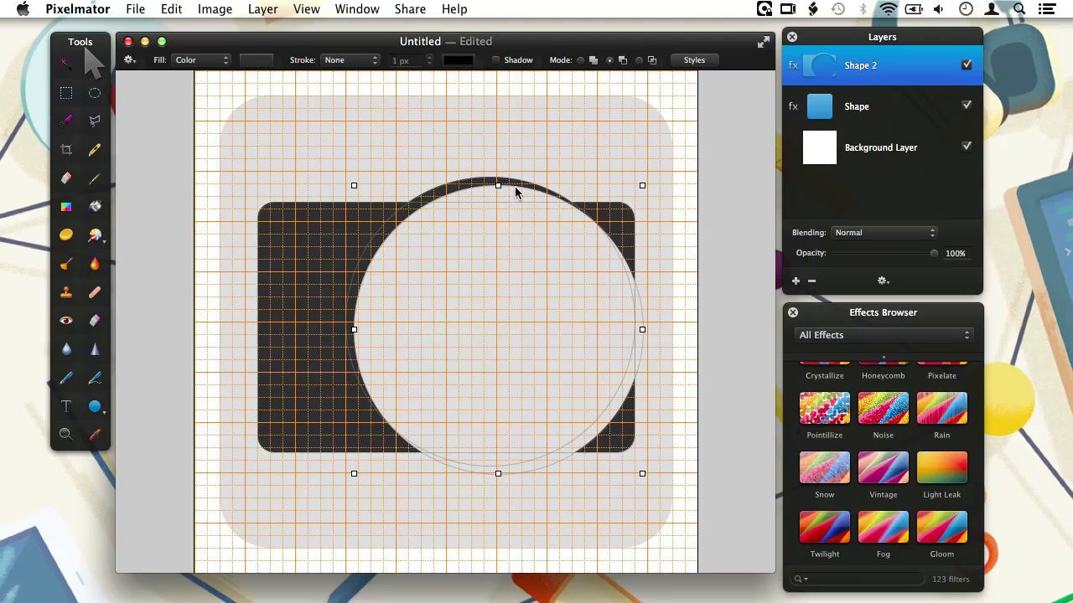
# Subtract a circular lens hole from the dark camera body with the Ellipse Shape tool.
pyautogui.moveTo(497, 184); pyautogui.dragTo(489, 178)
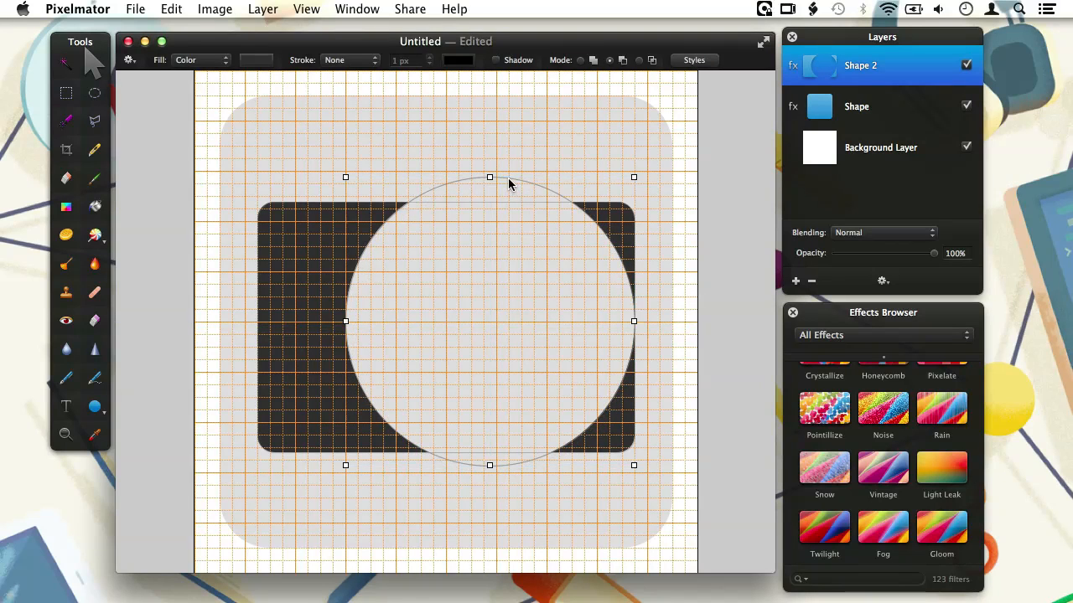
pyautogui.moveTo(632, 178)
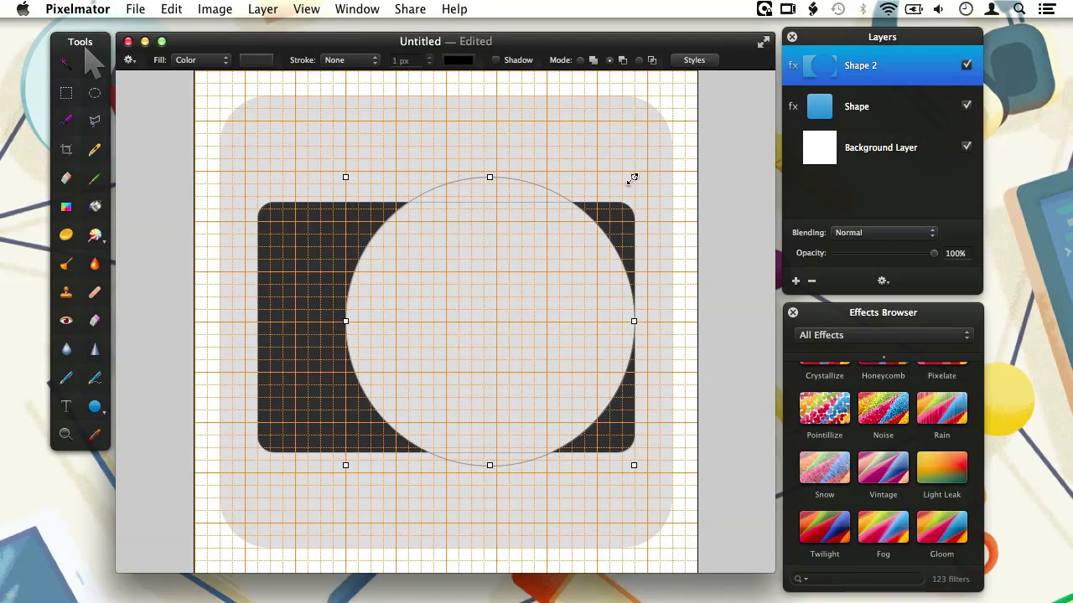
pyautogui.moveTo(634, 177); pyautogui.dragTo(624, 188)
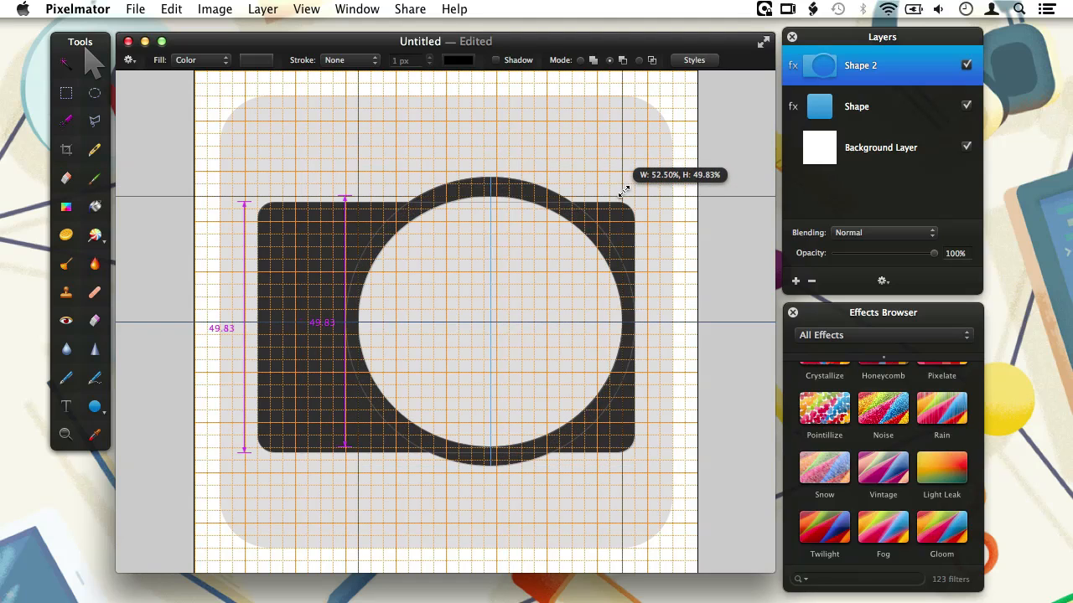
pyautogui.moveTo(626, 191); pyautogui.dragTo(613, 194)
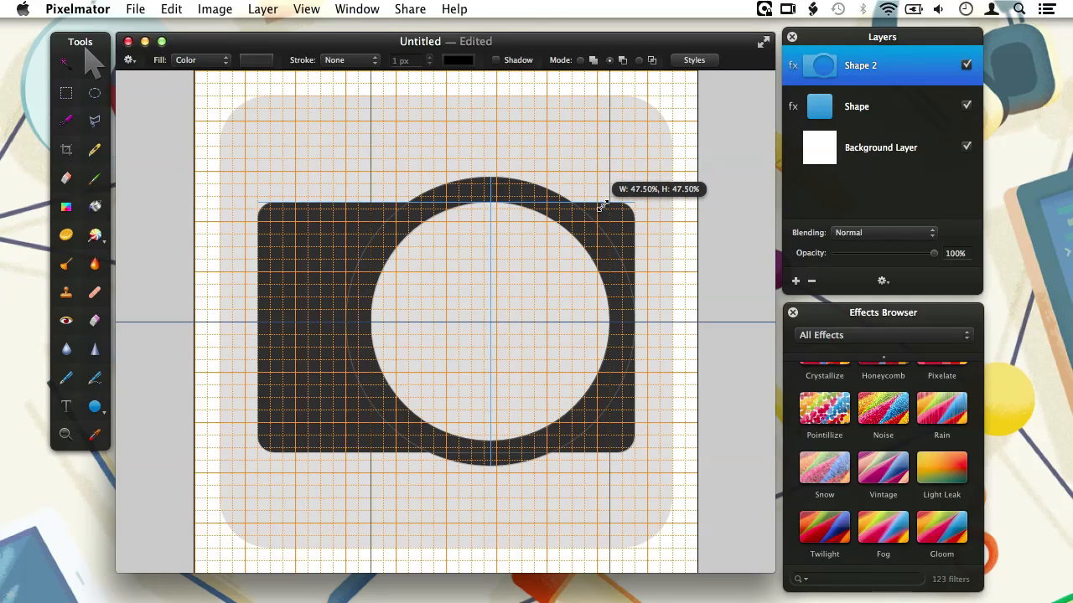
# Add a smaller dark circle inside the hole, leaving a light ring for the lens.
pyautogui.moveTo(604, 207); pyautogui.dragTo(599, 211)
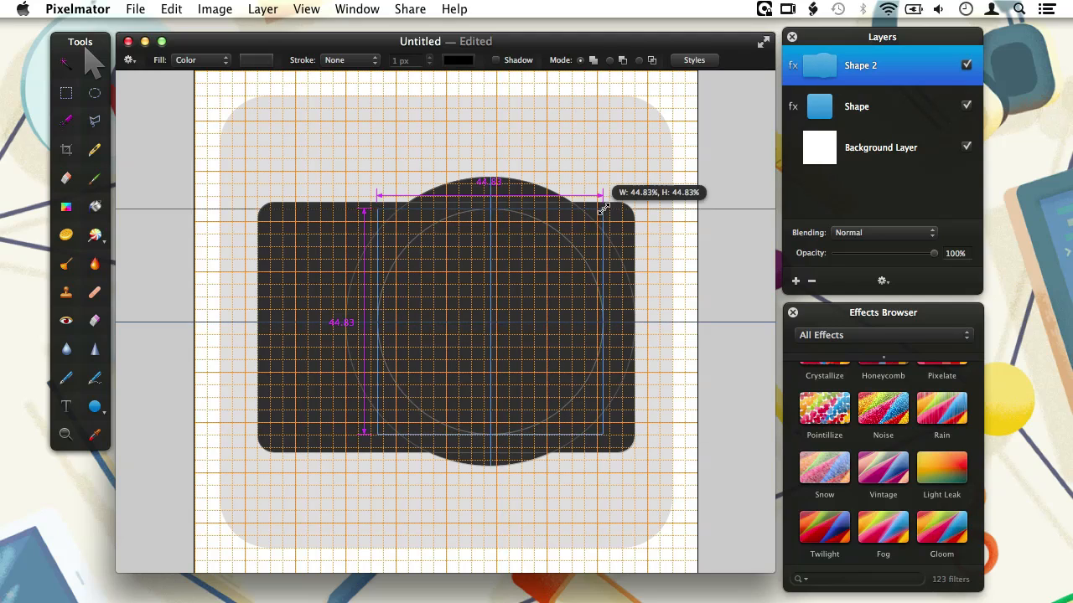
pyautogui.moveTo(602, 208); pyautogui.dragTo(590, 222)
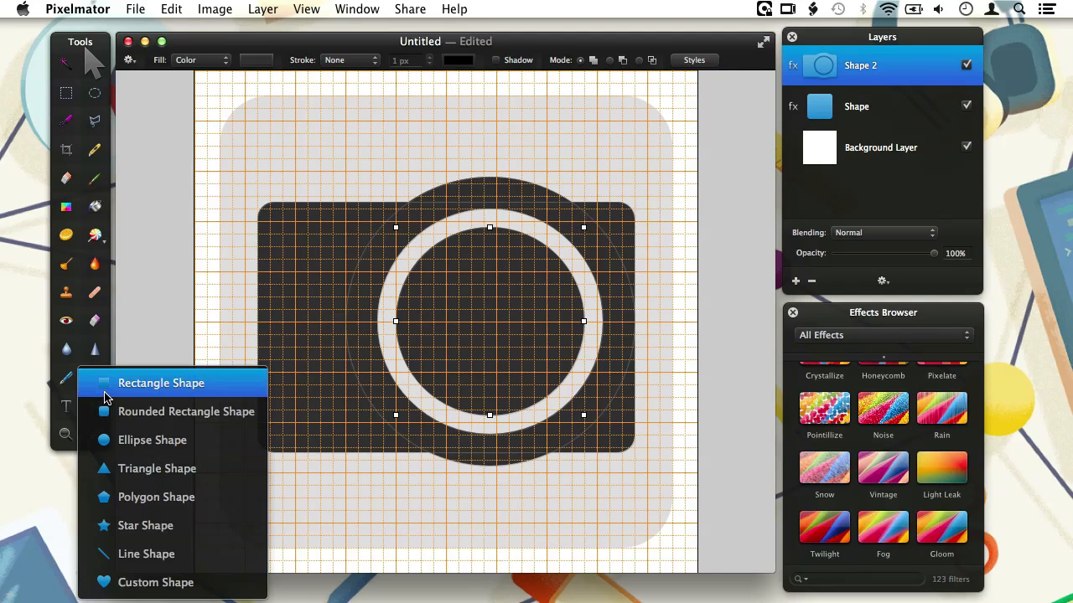
# Add a small rectangular button on the body's top edge, left of the dome.
pyautogui.click(161, 382)
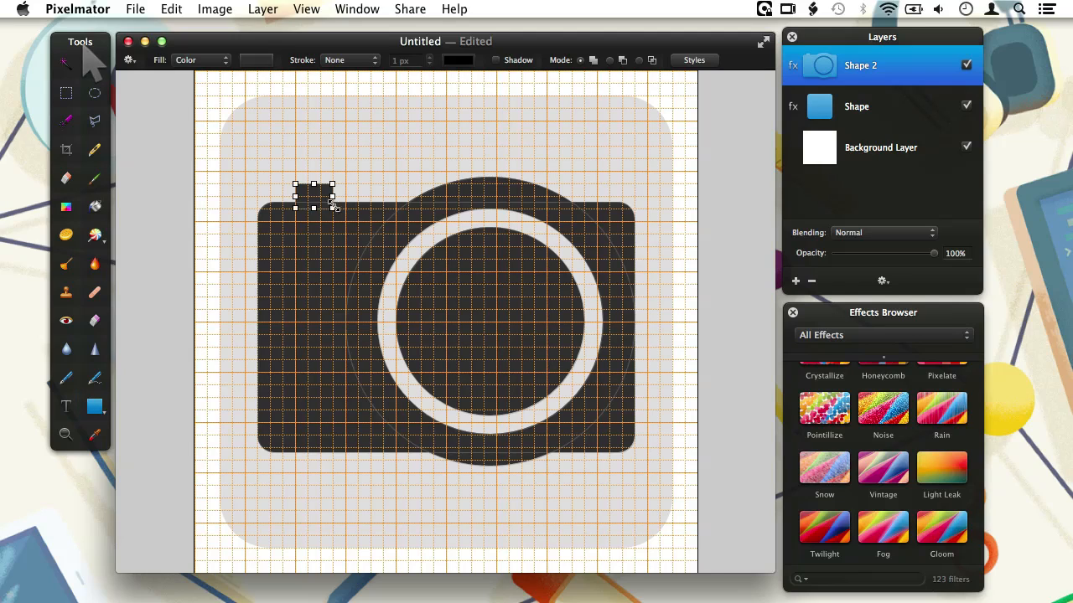
pyautogui.moveTo(325, 191)
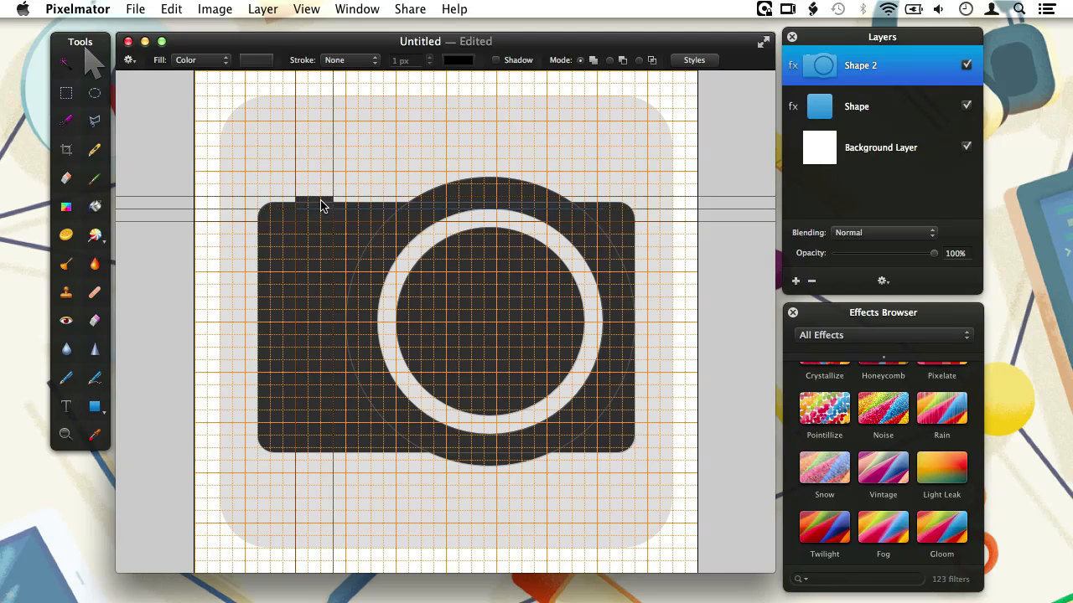
pyautogui.click(855, 107)
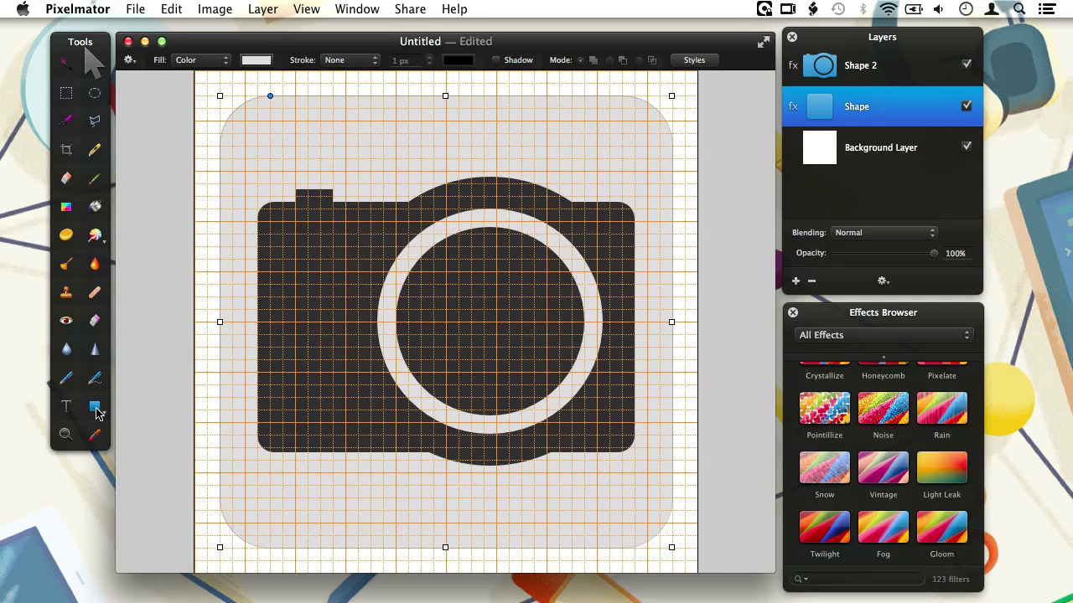
# Subtract a small four-point polygon diamond from the body, upper left of the lens.
pyautogui.click(94, 405)
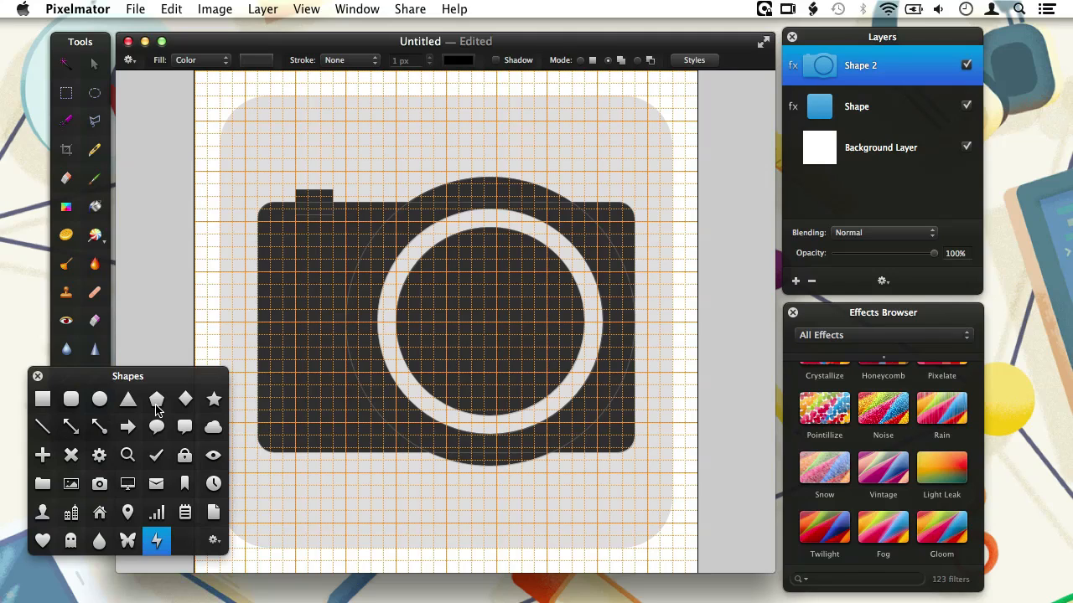
pyautogui.click(156, 399)
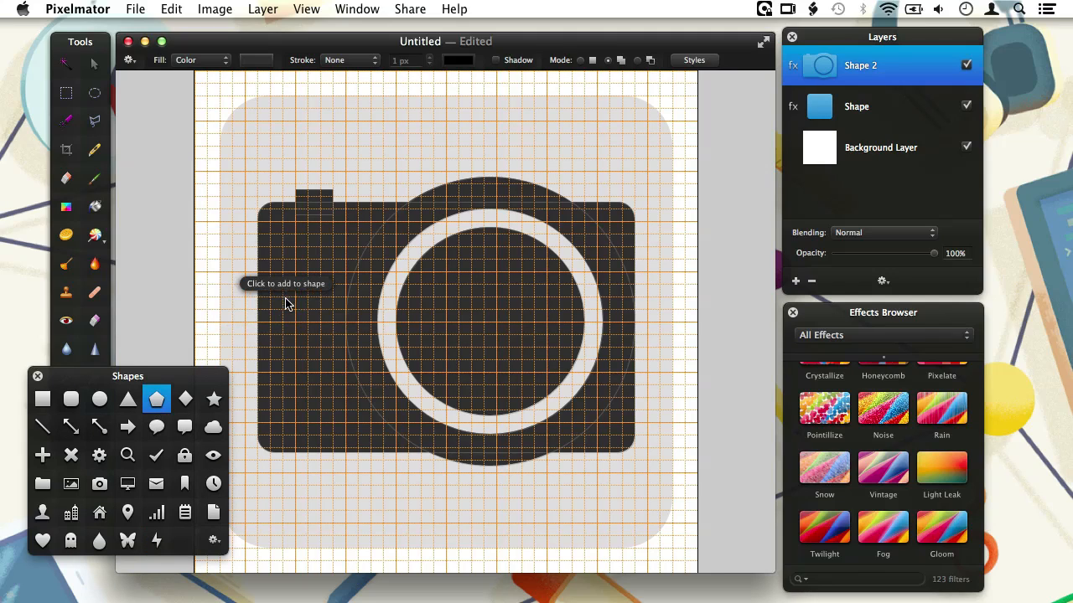
pyautogui.moveTo(573, 131)
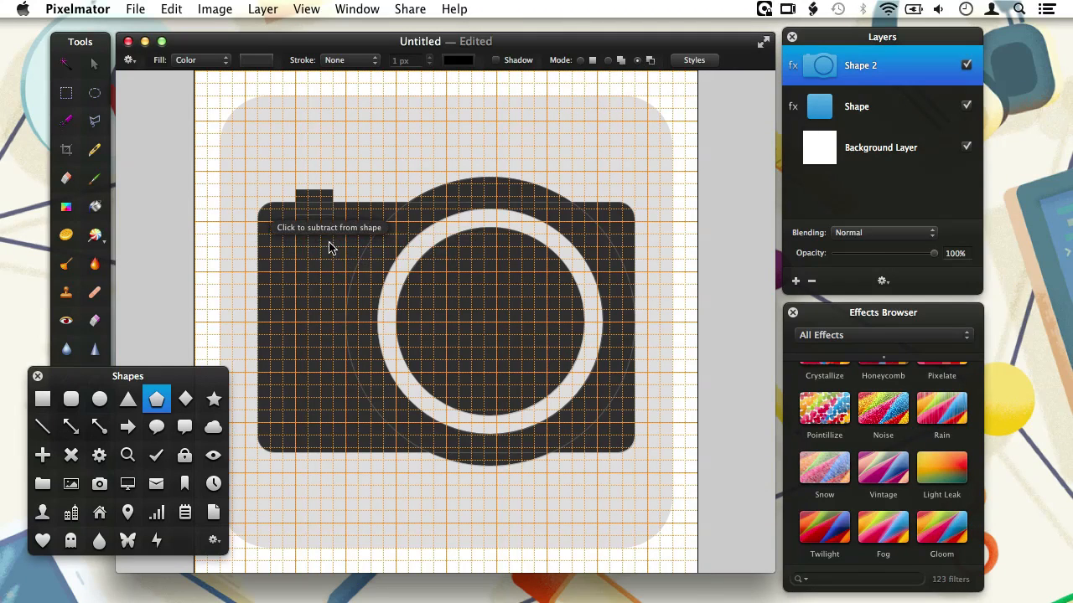
pyautogui.moveTo(335, 242)
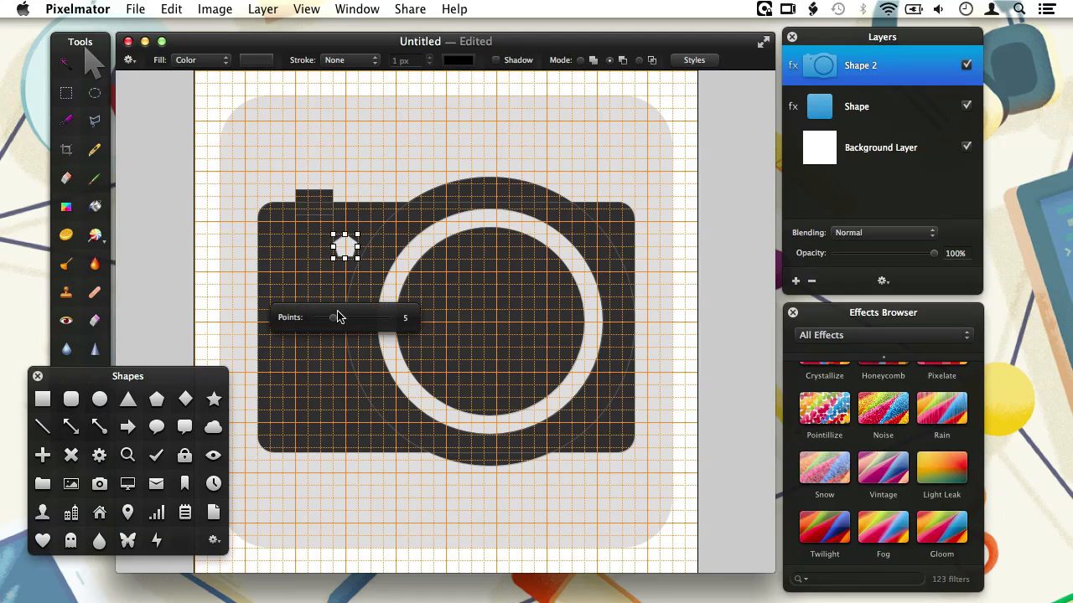
pyautogui.moveTo(335, 325)
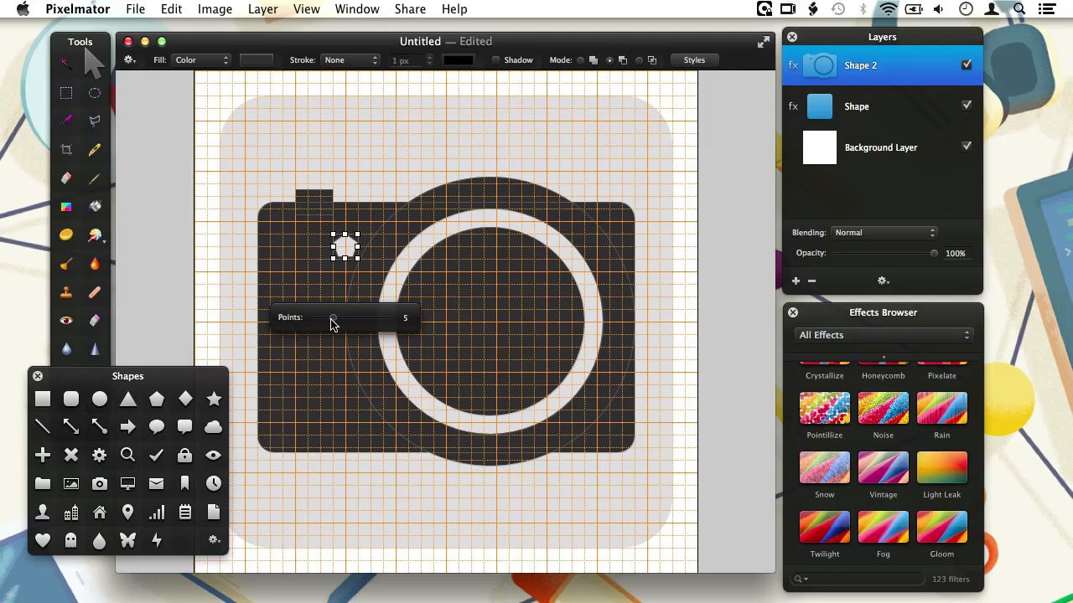
pyautogui.moveTo(332, 318); pyautogui.dragTo(323, 319)
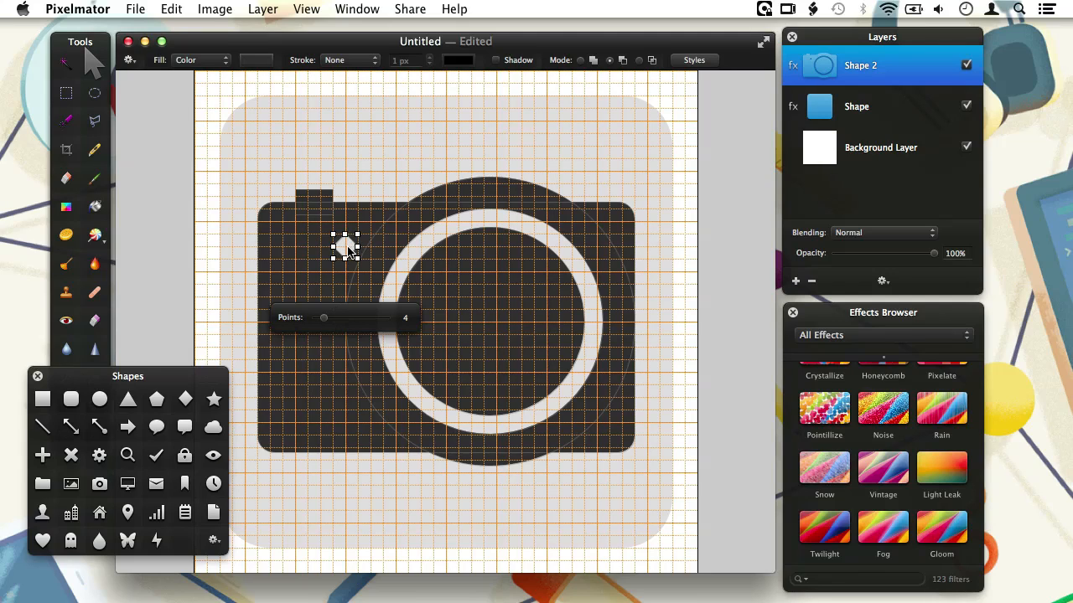
pyautogui.moveTo(366, 255)
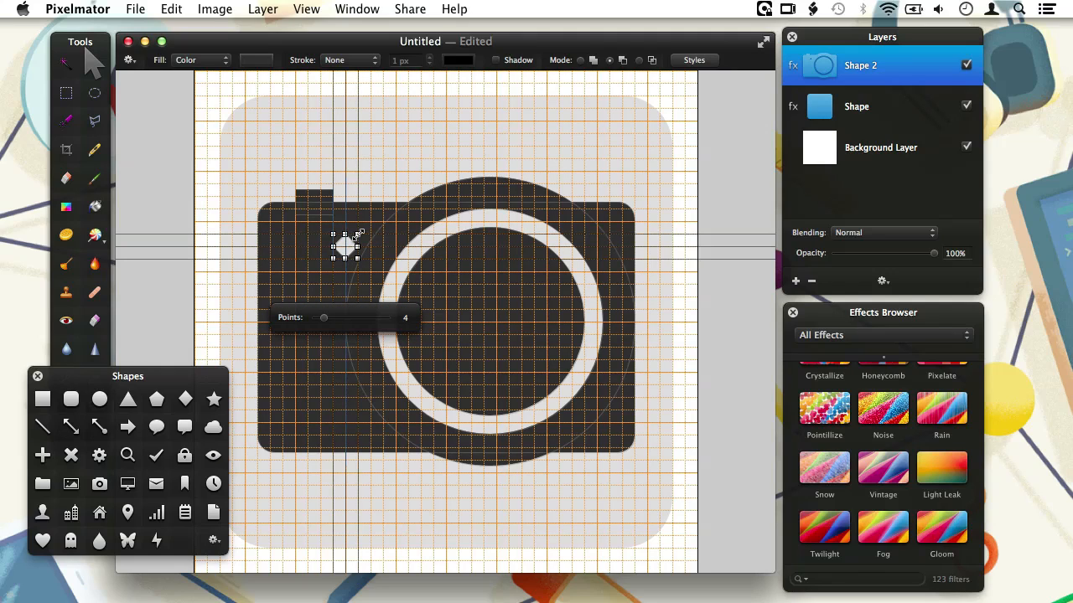
pyautogui.moveTo(345, 245); pyautogui.dragTo(318, 252)
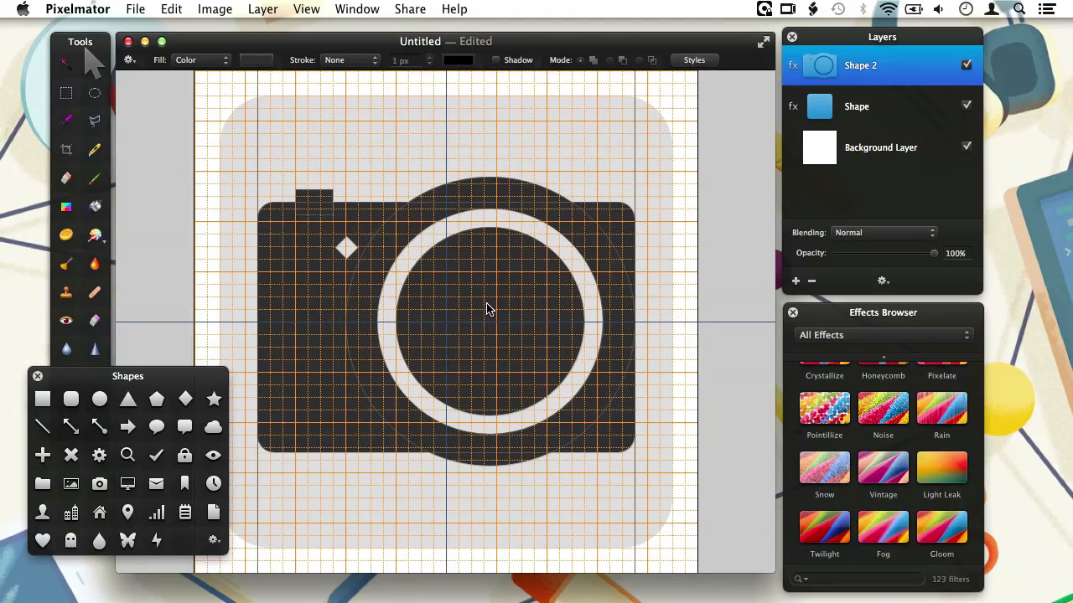
# Review the finished icon by selecting the camera, the light-grey rounded square, then the camera again.
pyautogui.click(490, 308)
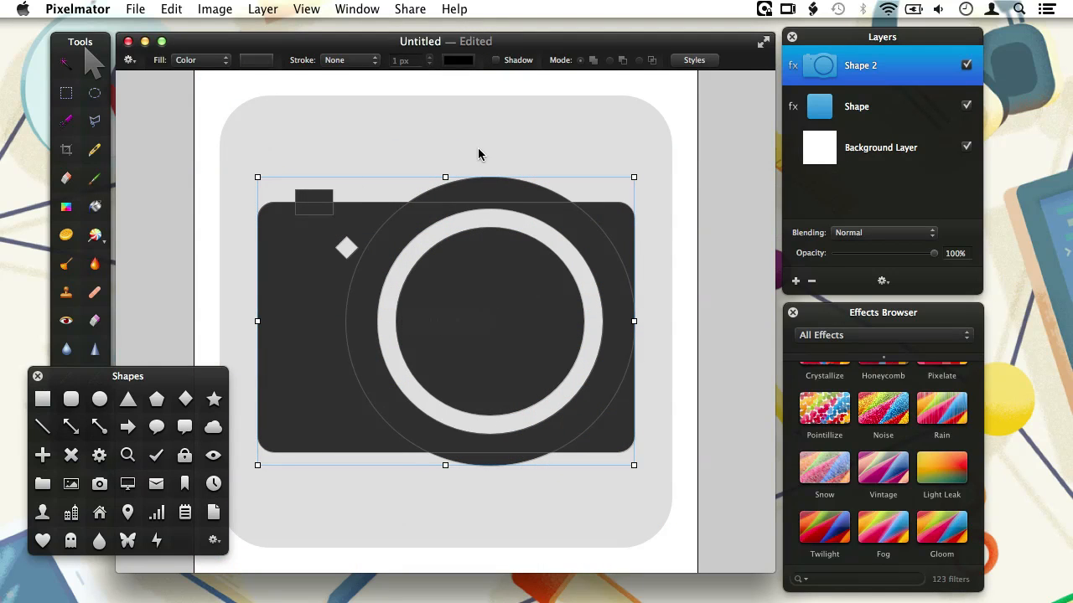
pyautogui.click(856, 107)
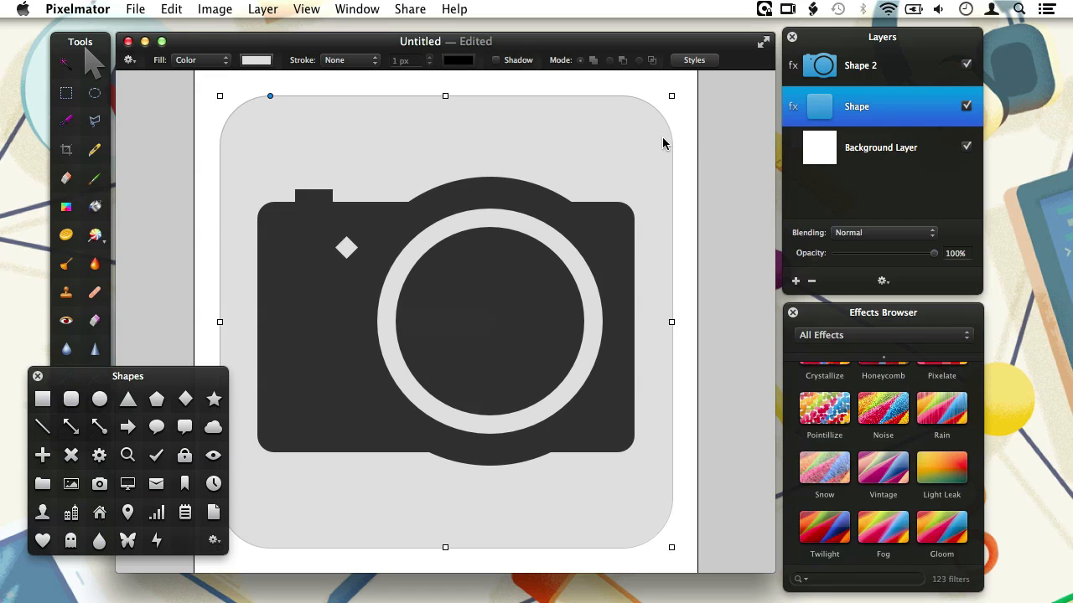
pyautogui.click(860, 65)
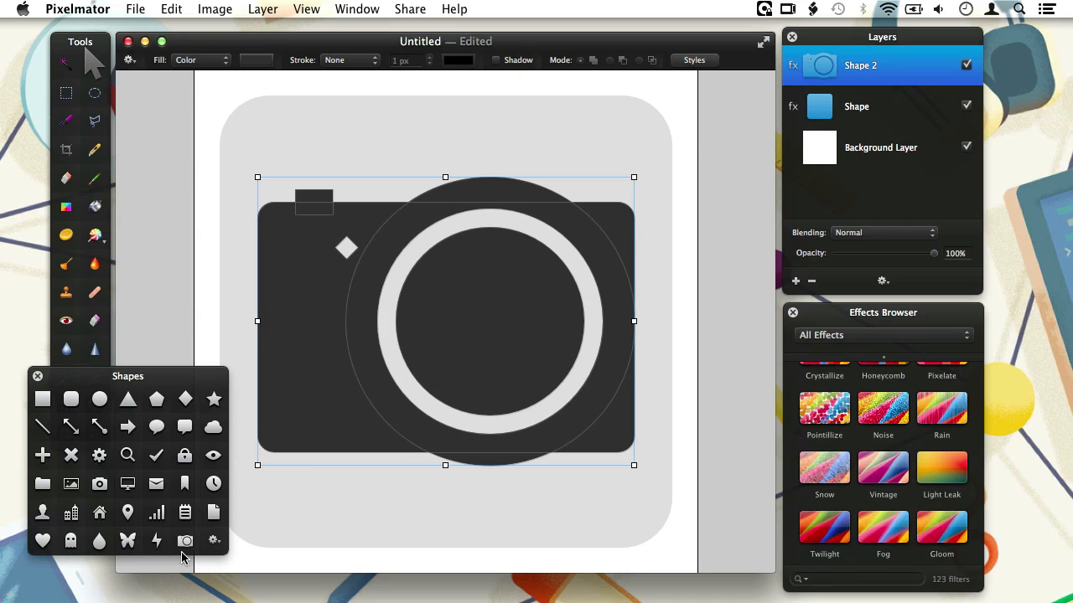
pyautogui.moveTo(554, 46)
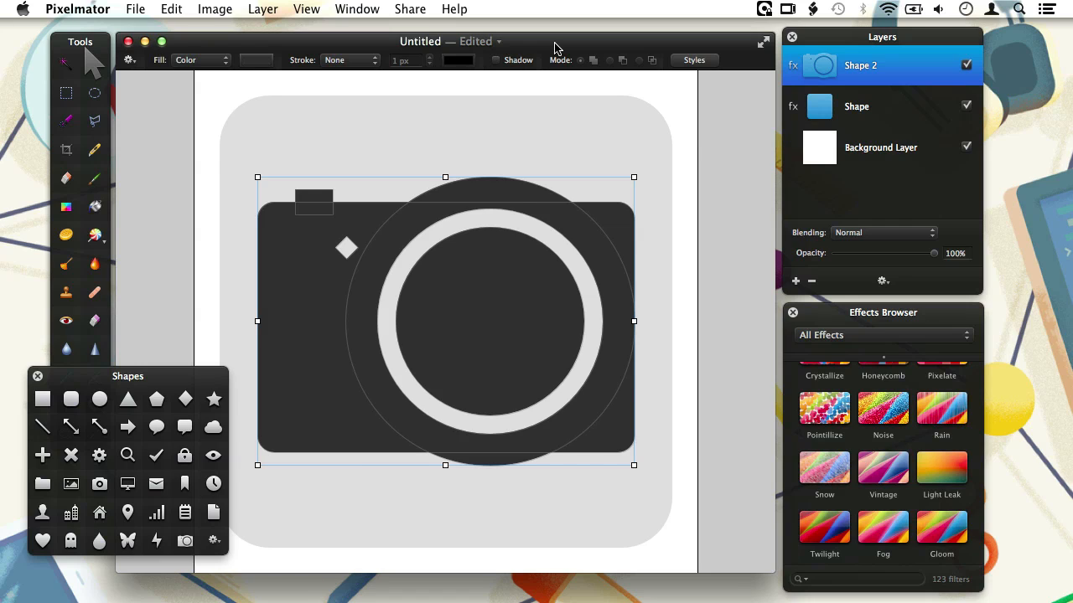
pyautogui.moveTo(596, 102)
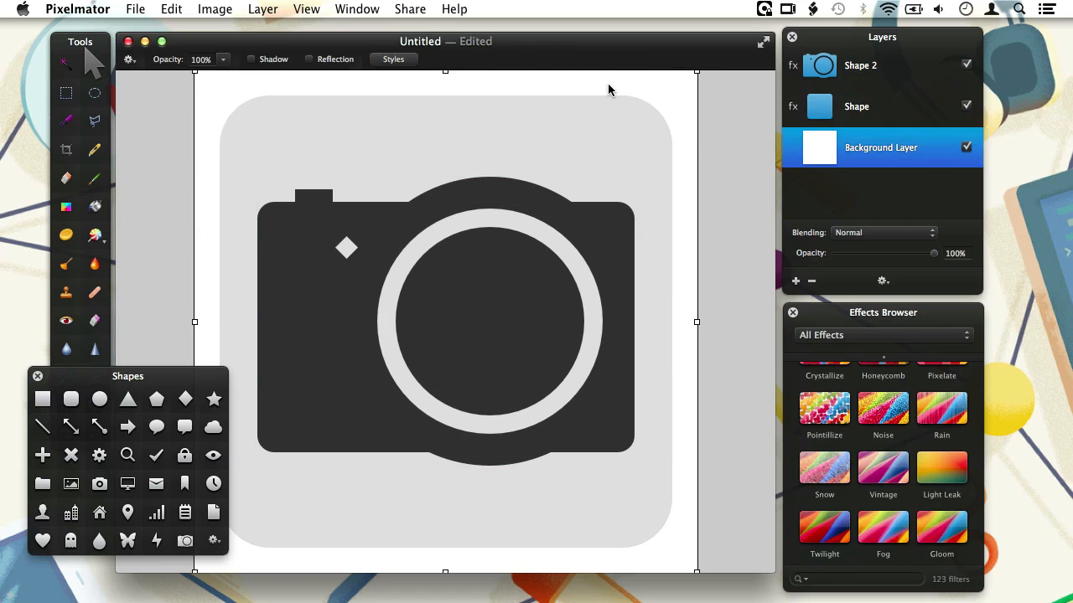
pyautogui.moveTo(503, 166)
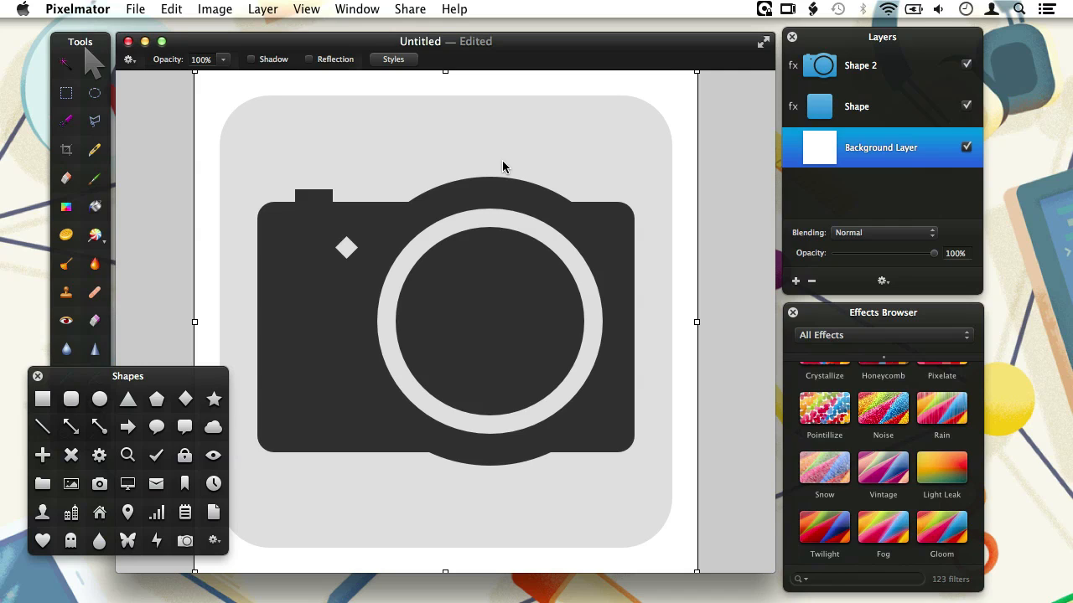